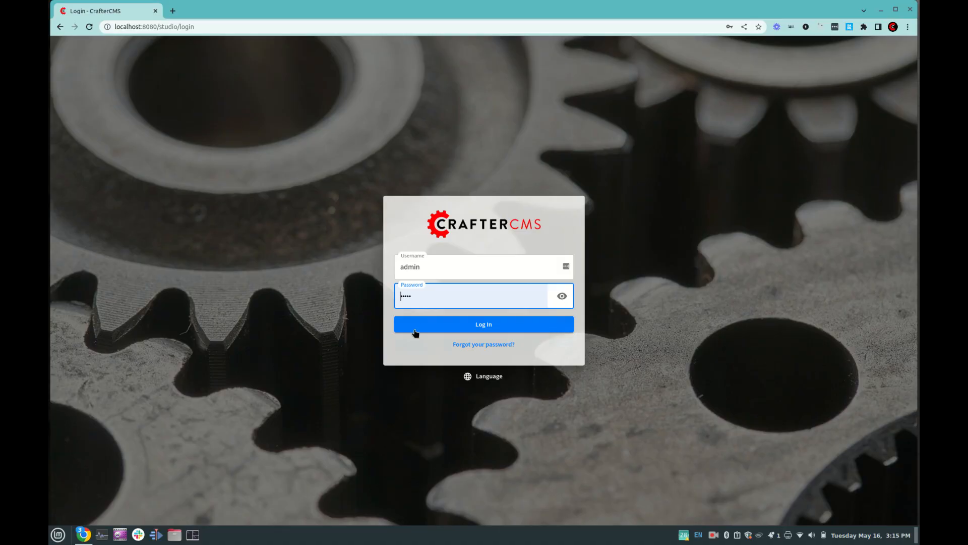
- Log in to Studio with the admin credentials to reach the Digital Signage preview
click(484, 324)
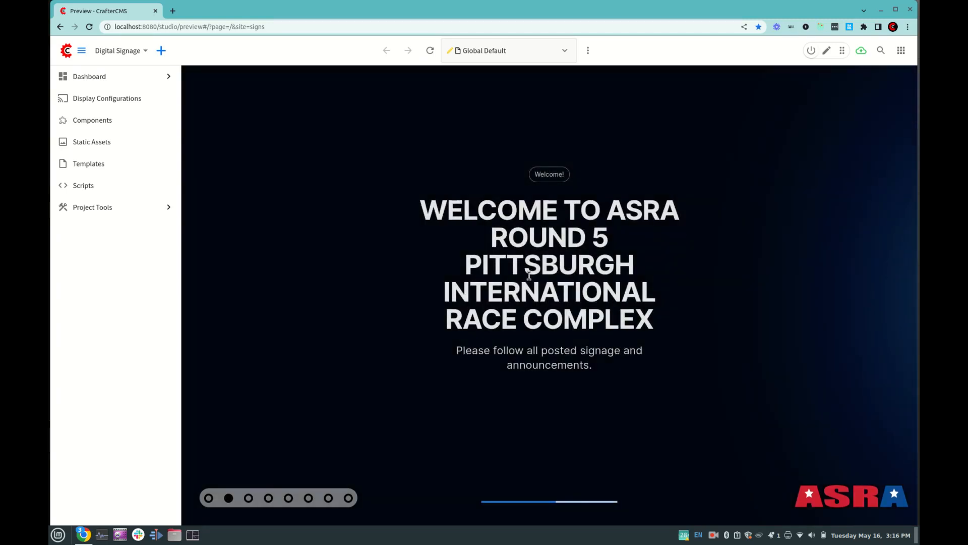
- Preview the No Re-Entry rider-area sign in English and Spanish, then return to Global Default
click(107, 97)
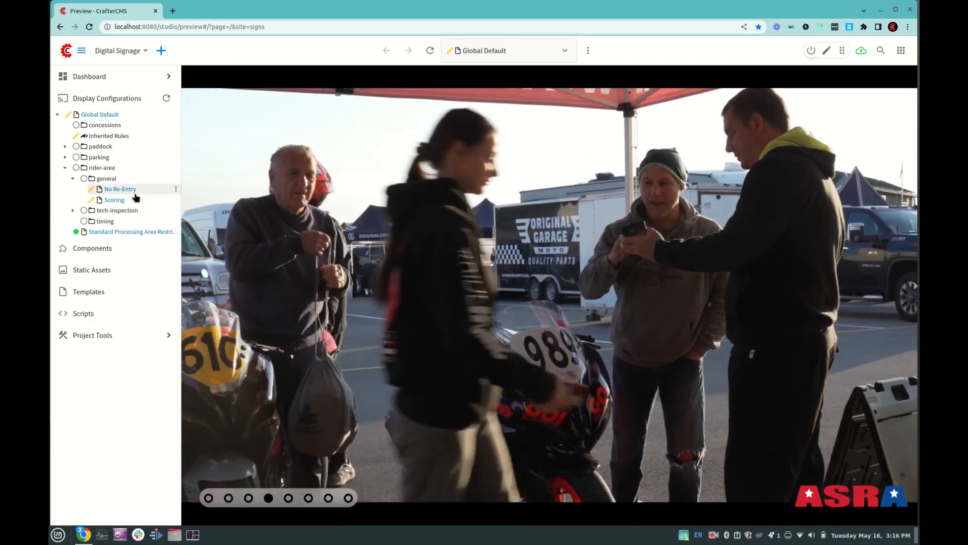
click(120, 189)
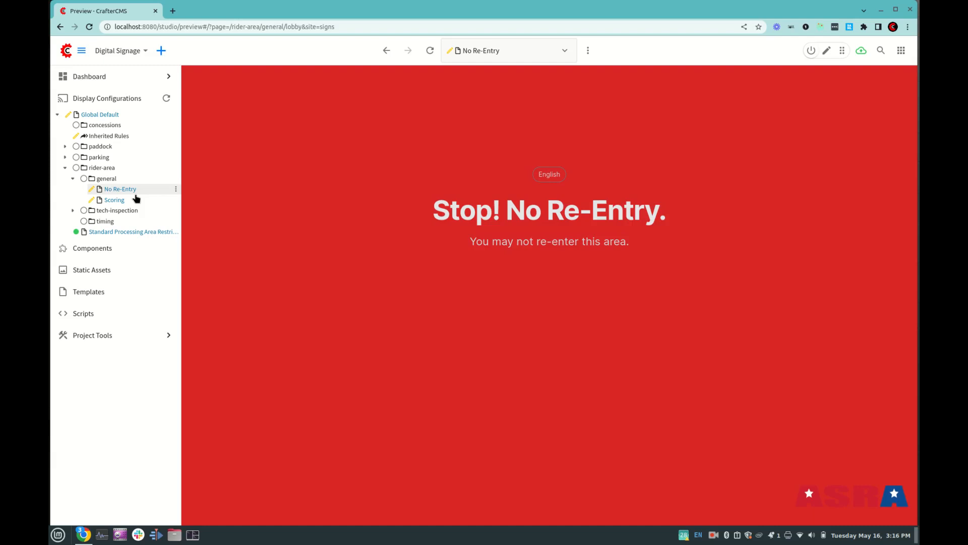
click(549, 174)
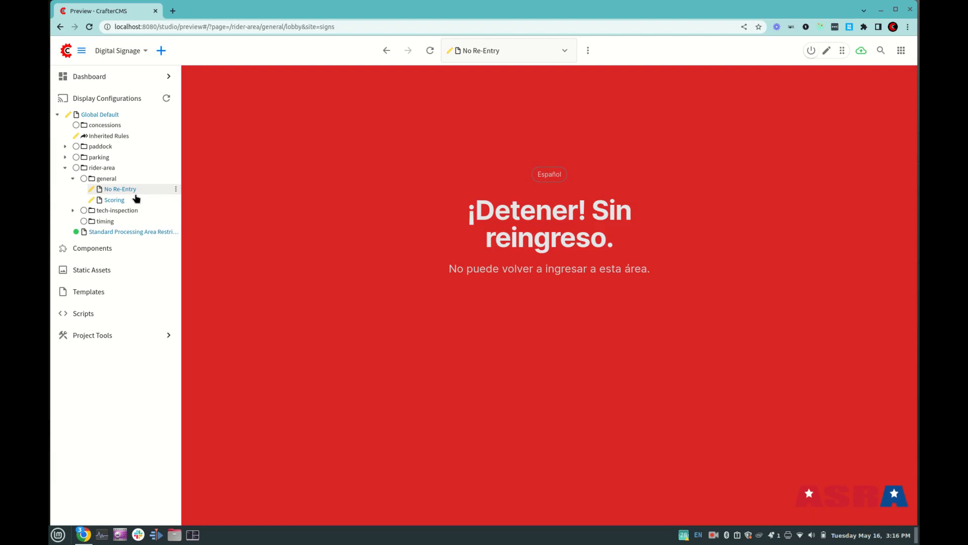
mouse_move(99, 115)
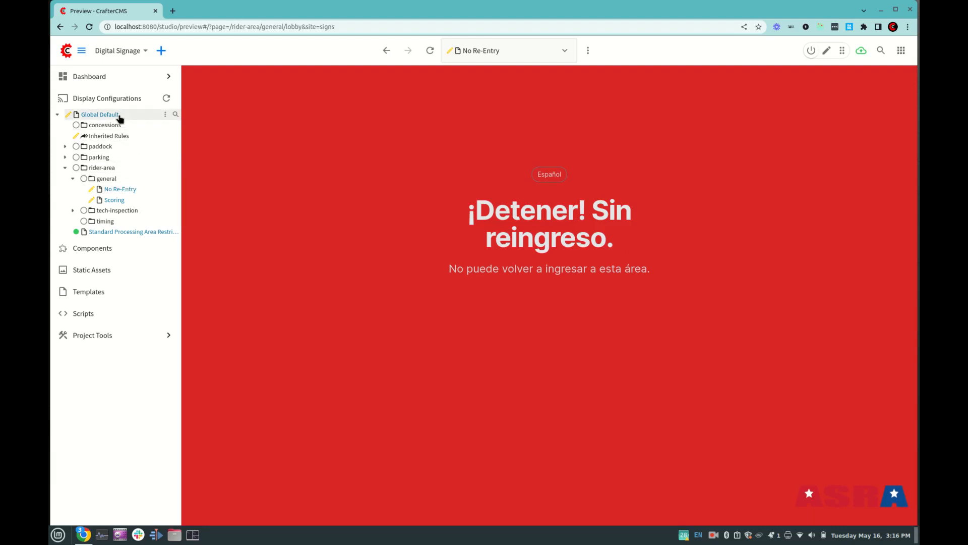
click(99, 114)
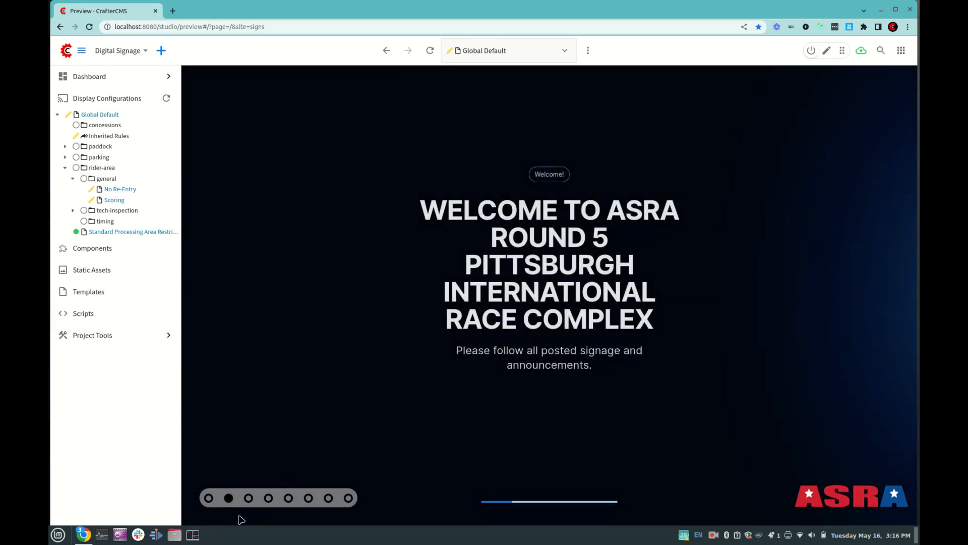
mouse_move(344, 517)
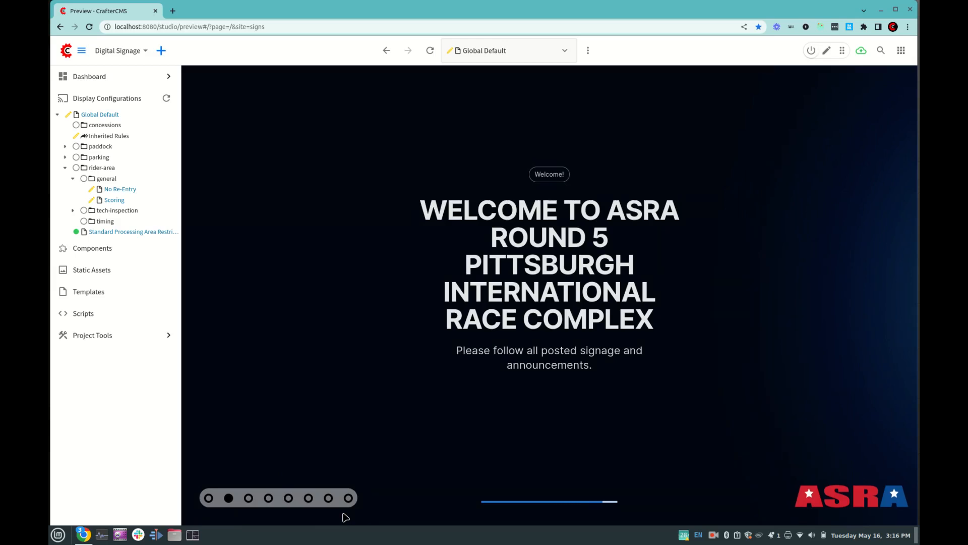
- Cycle the Global Default slideshow through to the Help Desk slide and enable edit mode
click(248, 498)
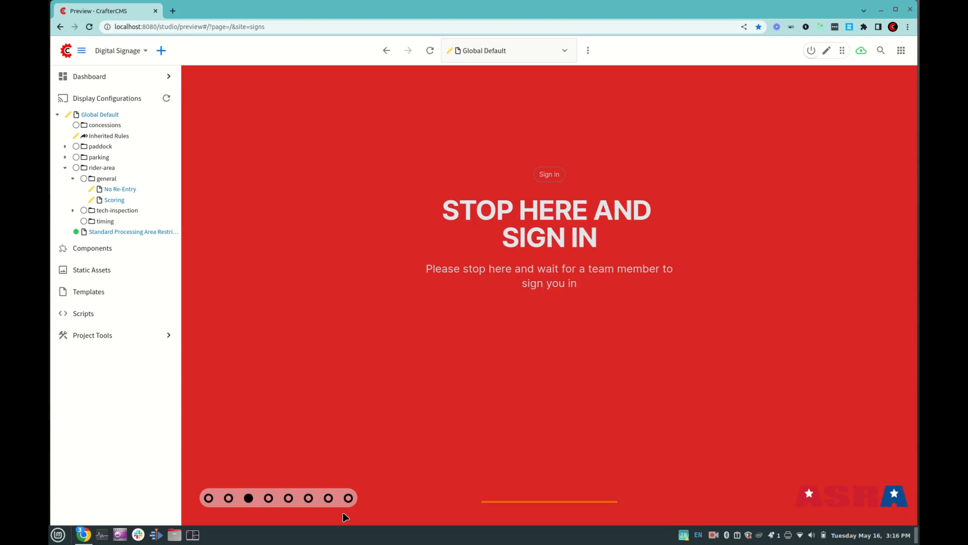
click(267, 498)
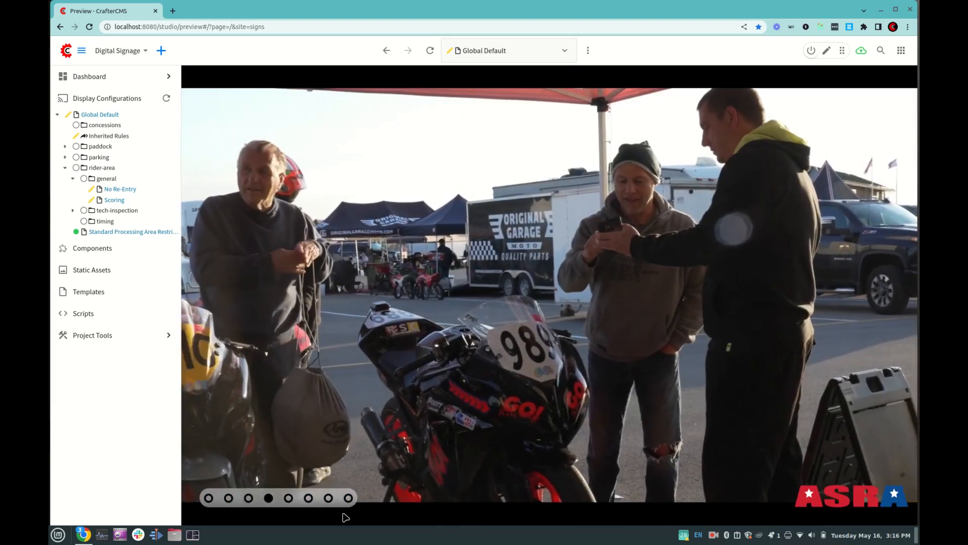
click(287, 498)
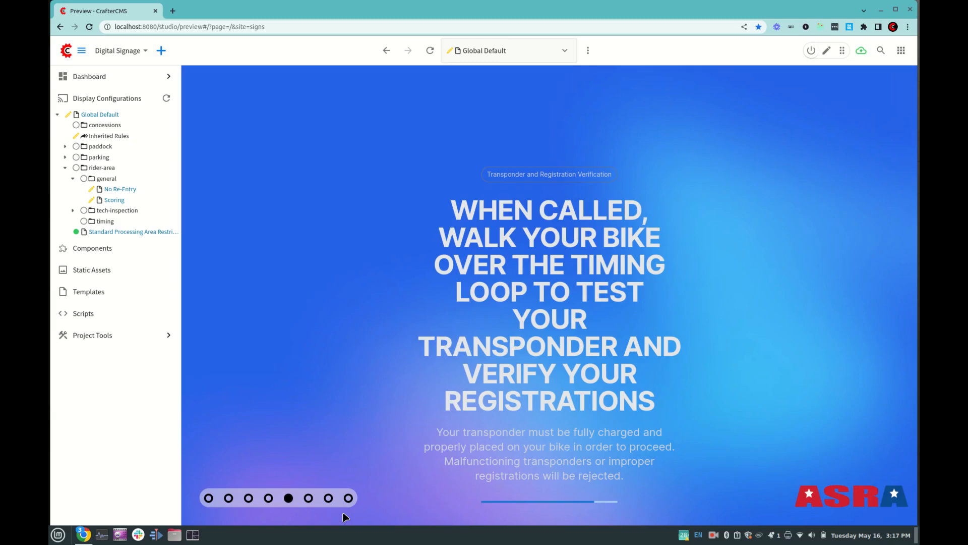
click(307, 498)
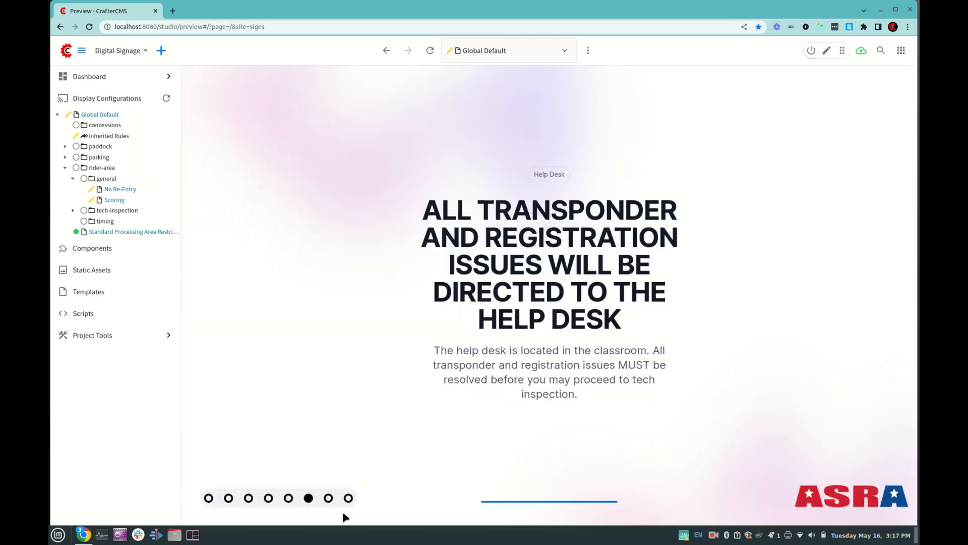
mouse_move(581, 235)
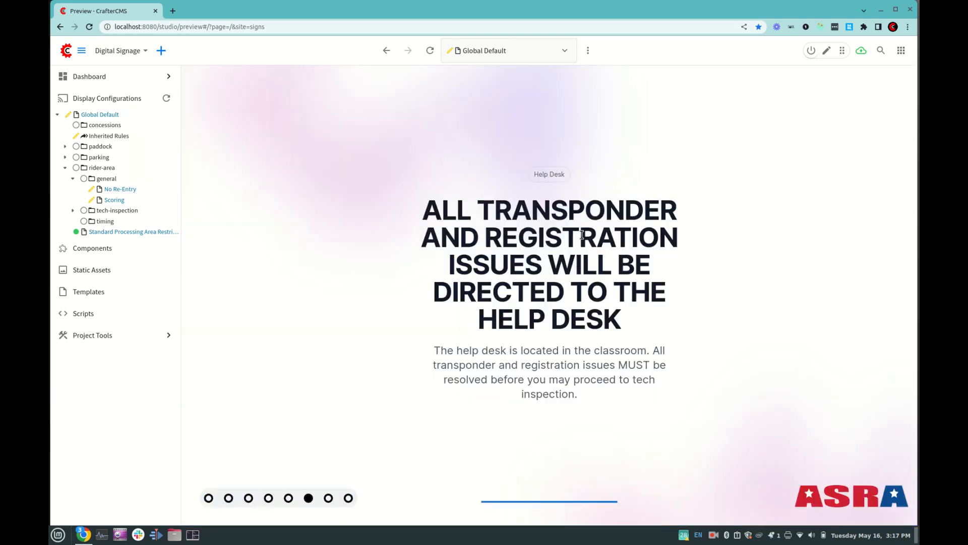
mouse_move(826, 51)
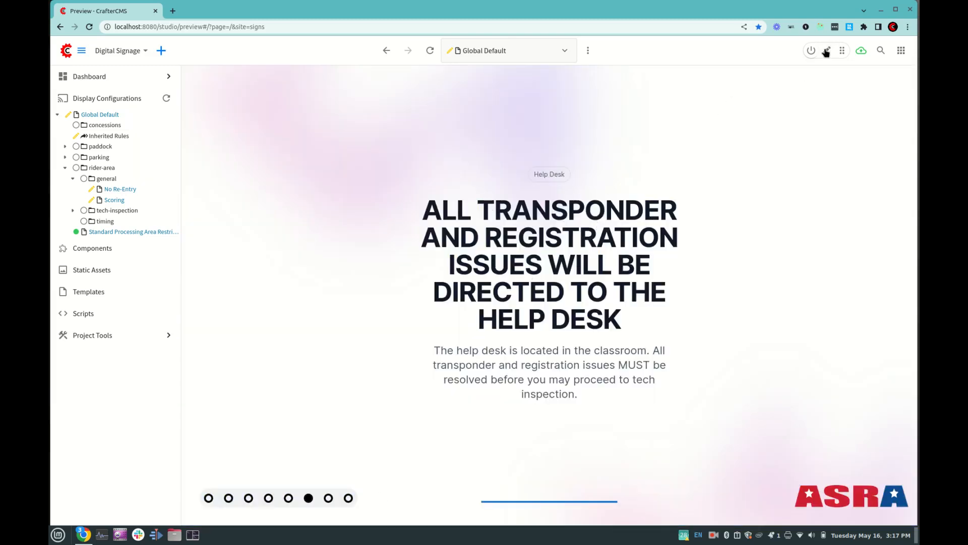
click(826, 51)
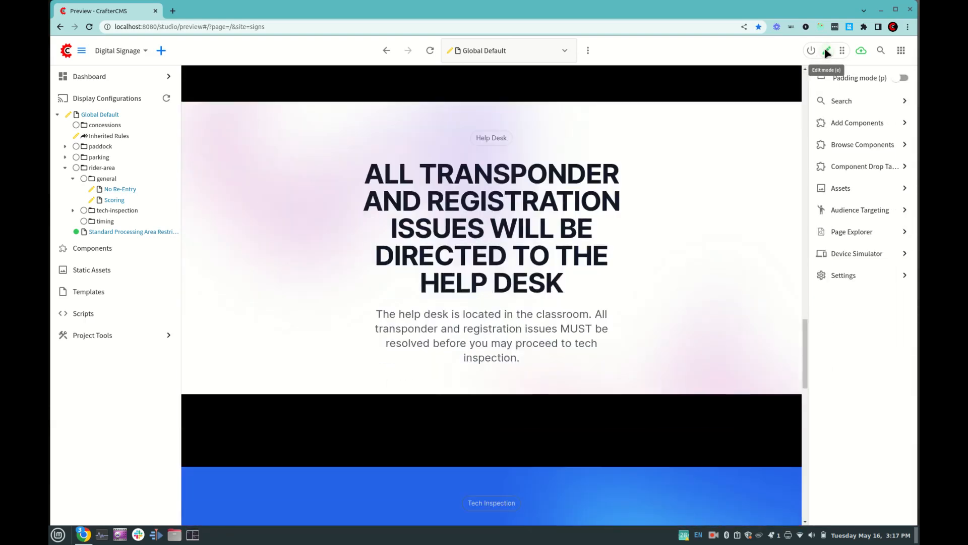
- Remove 'ALL' so the Help Desk headline reads 'TRANSPONDER AND REGISTRATION ISSUES…'
click(827, 50)
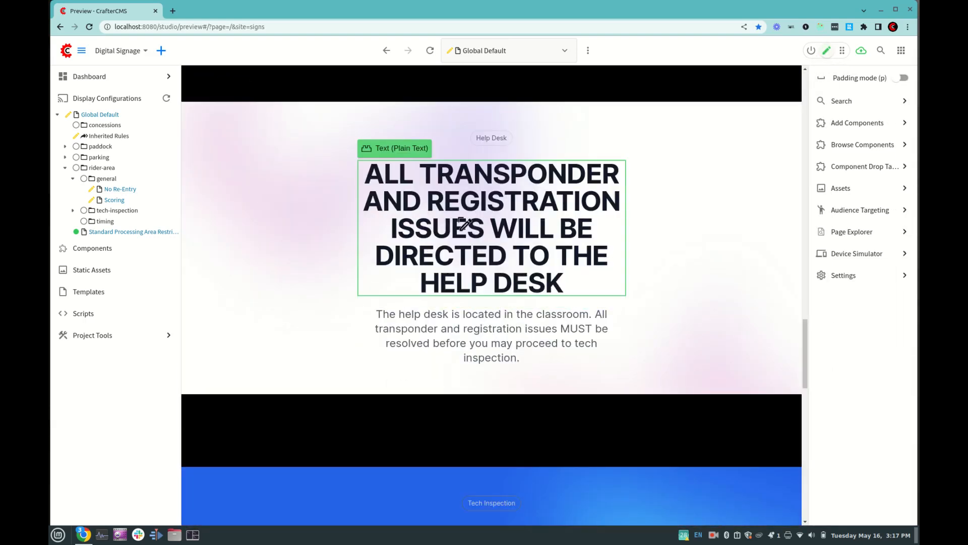
click(491, 227)
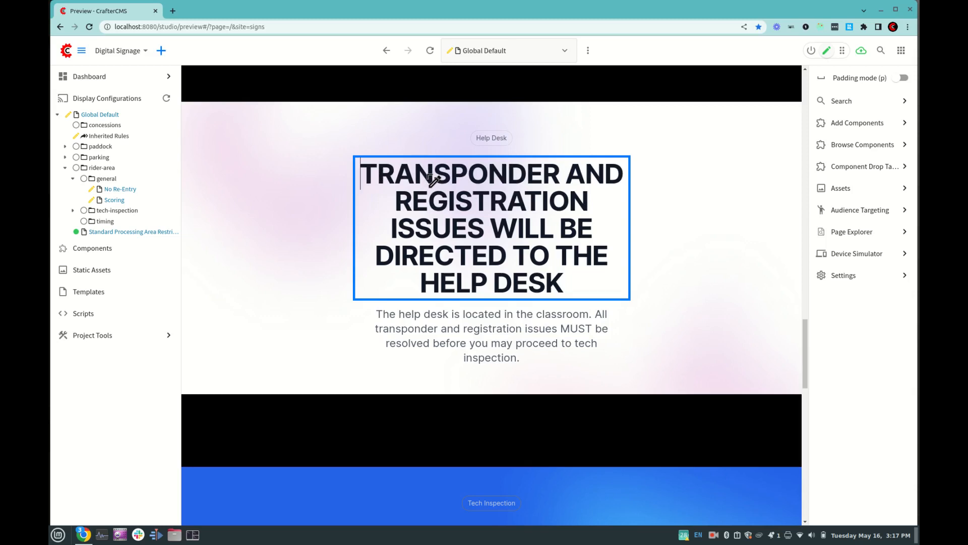
mouse_move(339, 264)
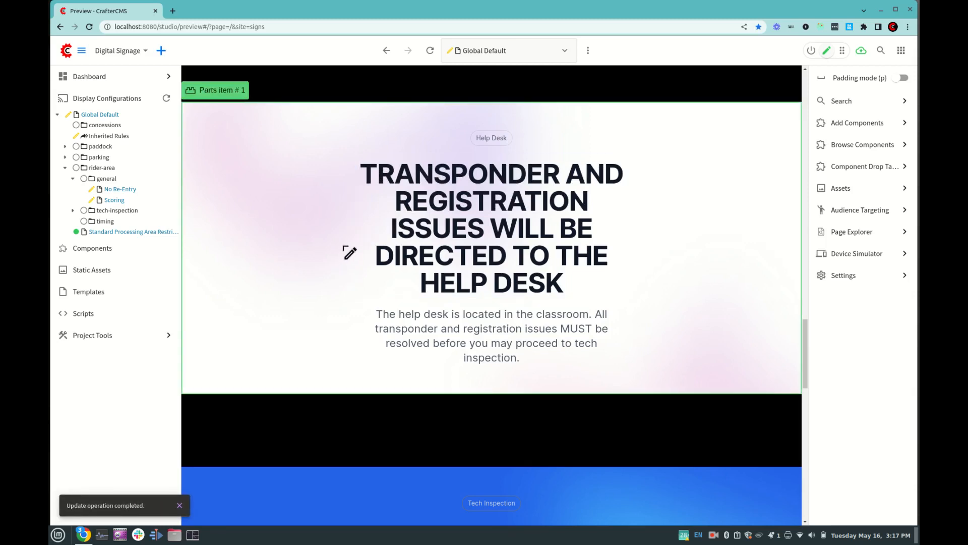
- Scroll through the stacked slides to review the edited display
scroll(down, 3)
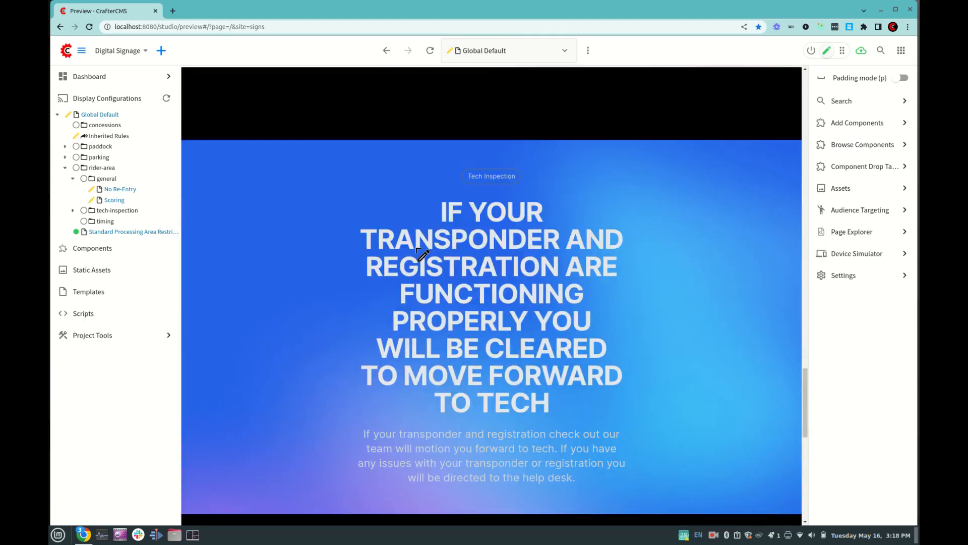
scroll(down, 3)
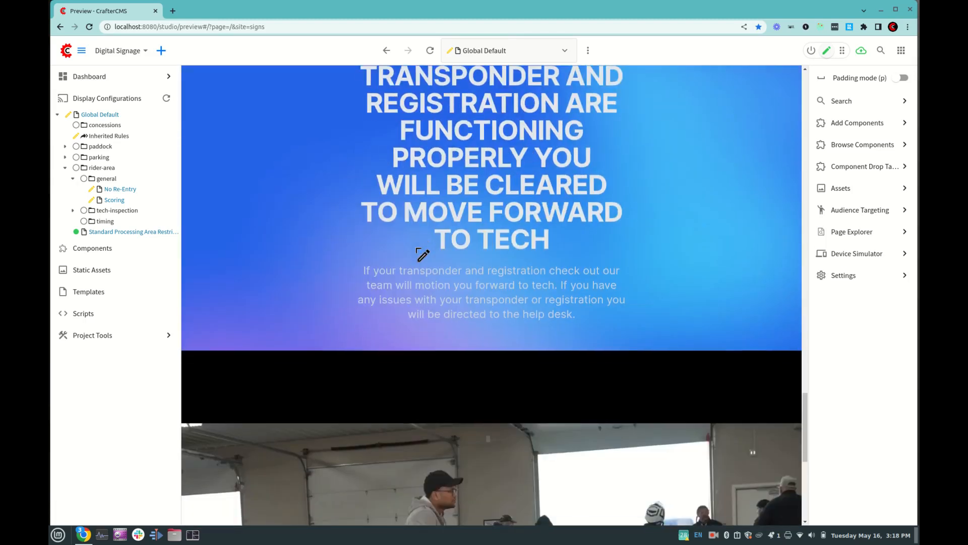
scroll(up, 3)
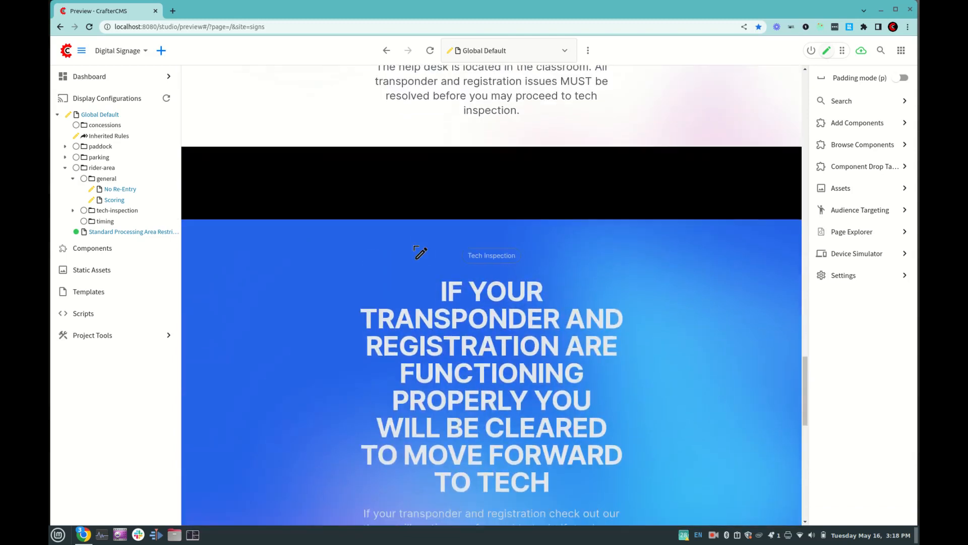
scroll(up, 3)
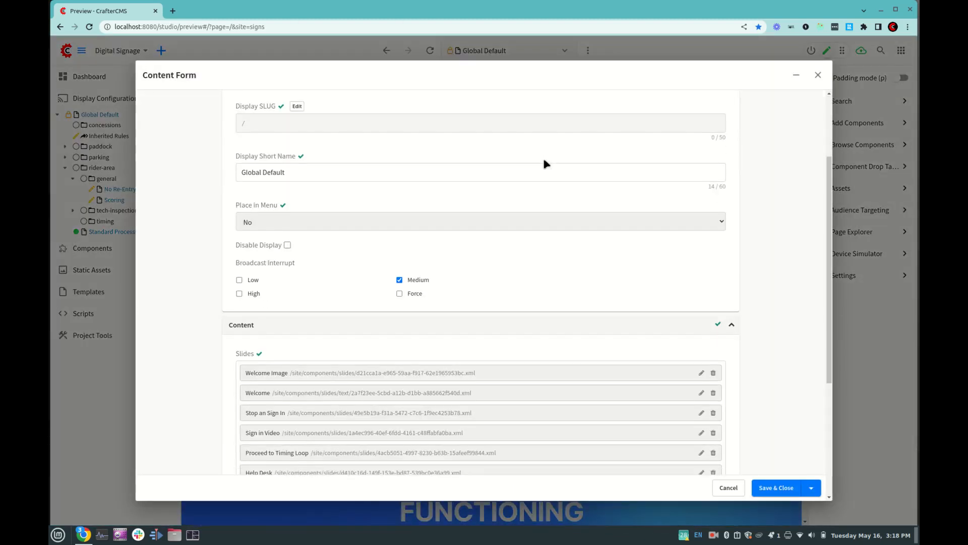
- Show the add-slide choices under the eight-slide Slides list ending with Tech Video
scroll(down, 3)
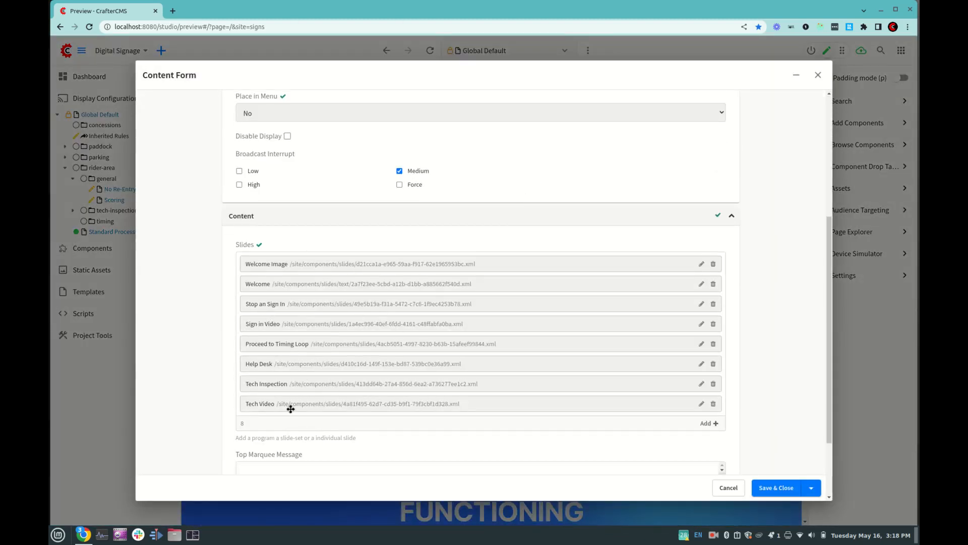
mouse_move(320, 277)
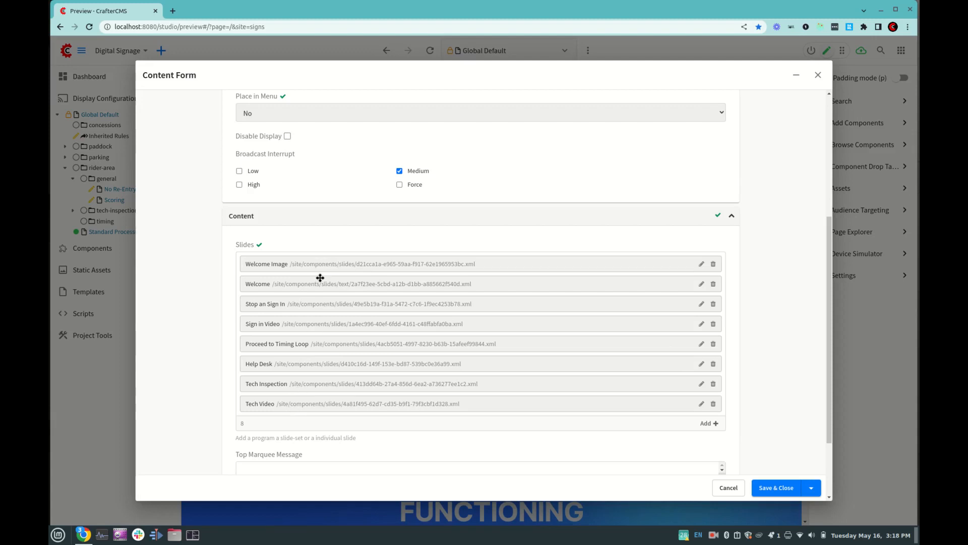
mouse_move(586, 356)
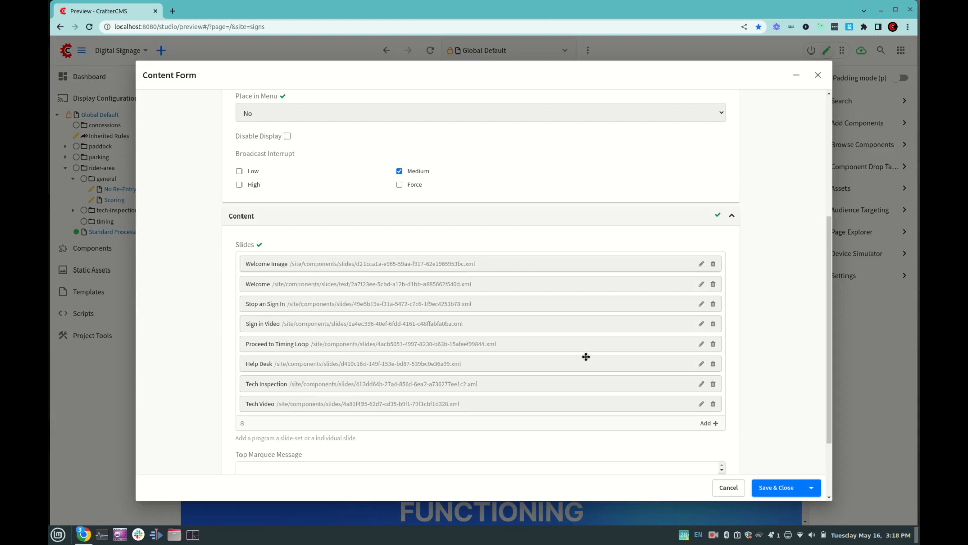
click(708, 423)
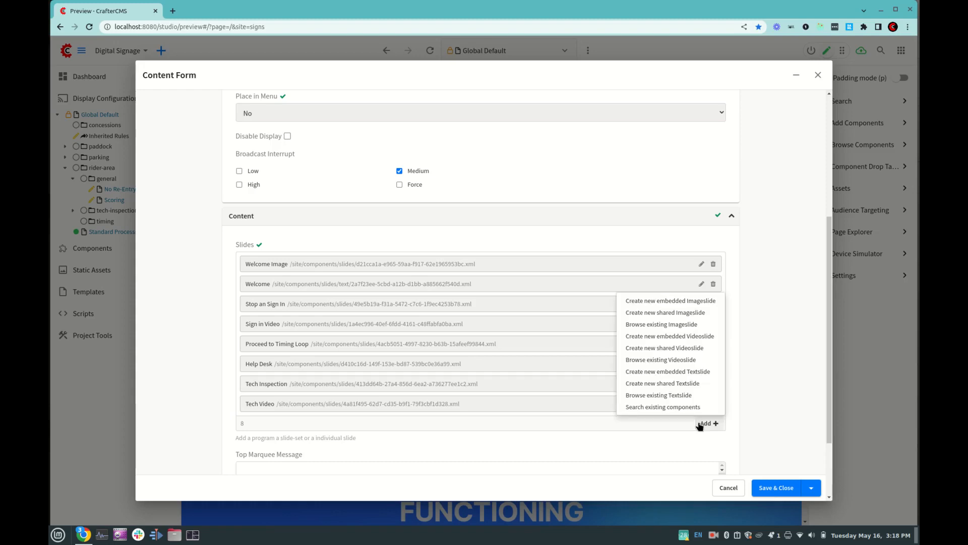
- Add the existing Loop Video and Loop Hit Video slides, bringing the list to ten
click(660, 360)
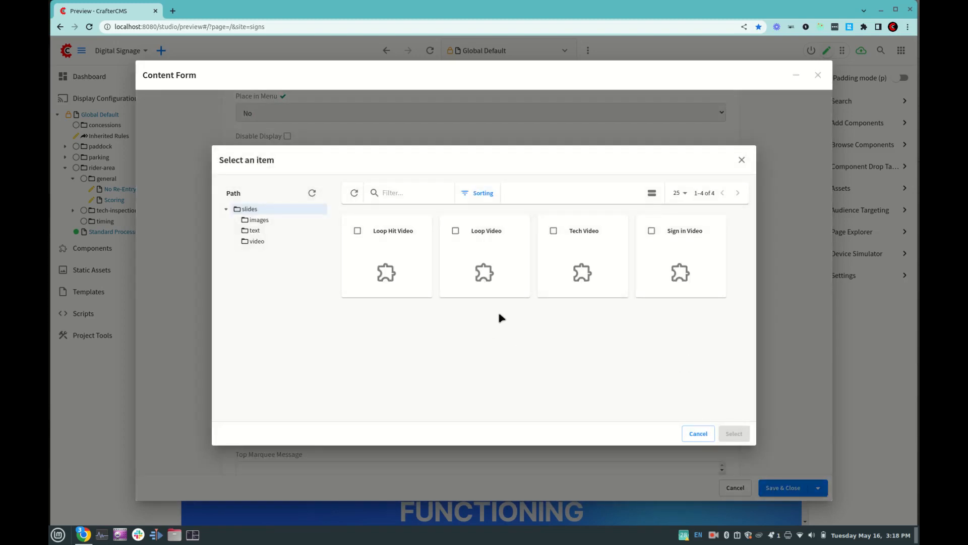
click(455, 230)
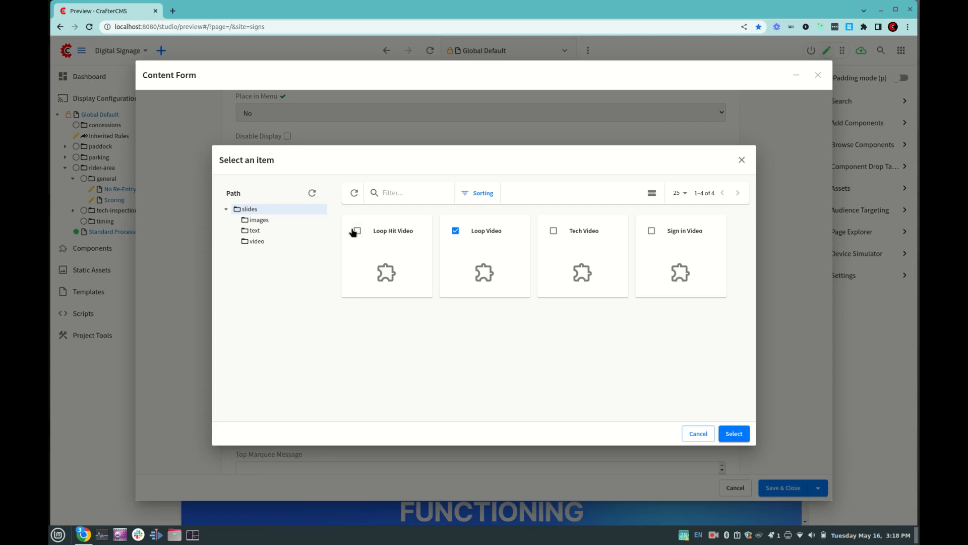
click(357, 230)
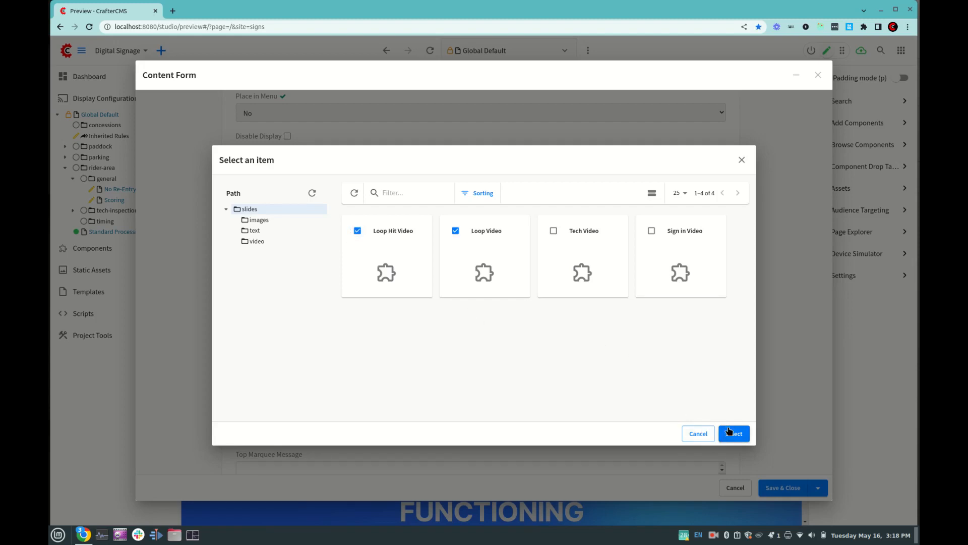
click(734, 432)
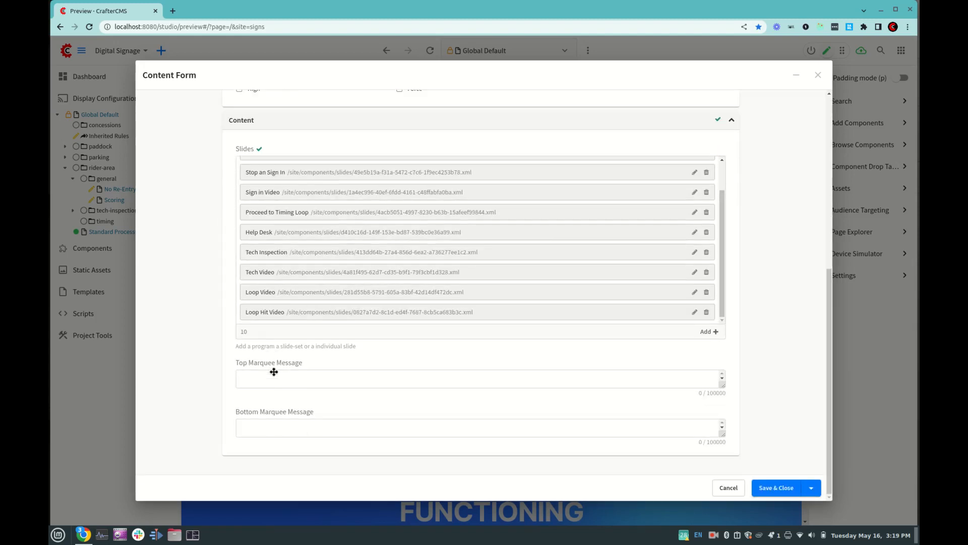
- Place Loop Video after Proceed to Timing Loop and Loop Hit Video after Help Desk, then save
scroll(up, 3)
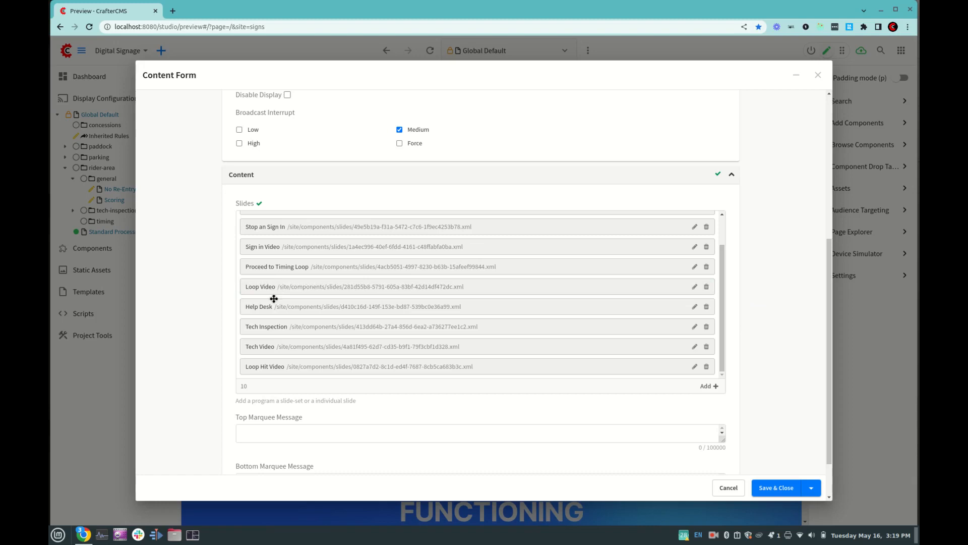
mouse_move(285, 365)
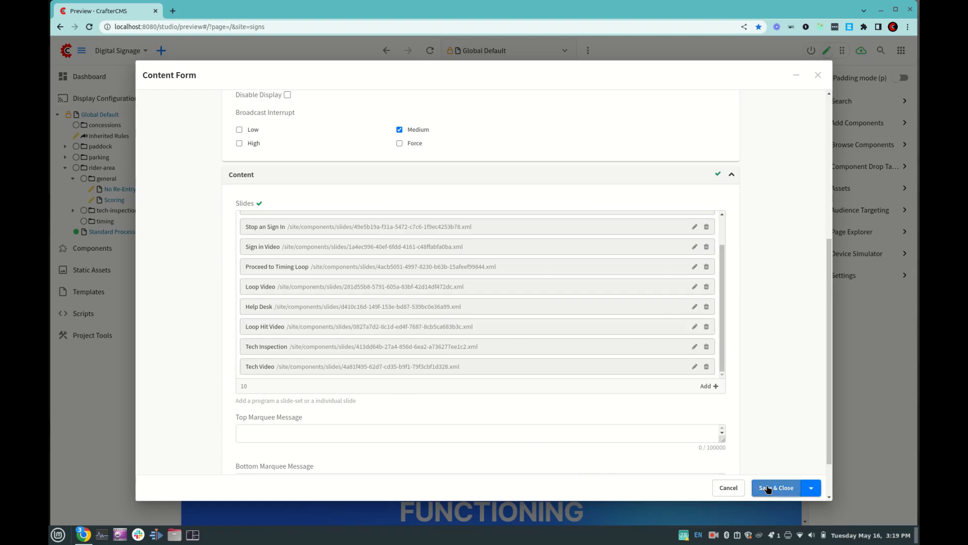
click(775, 487)
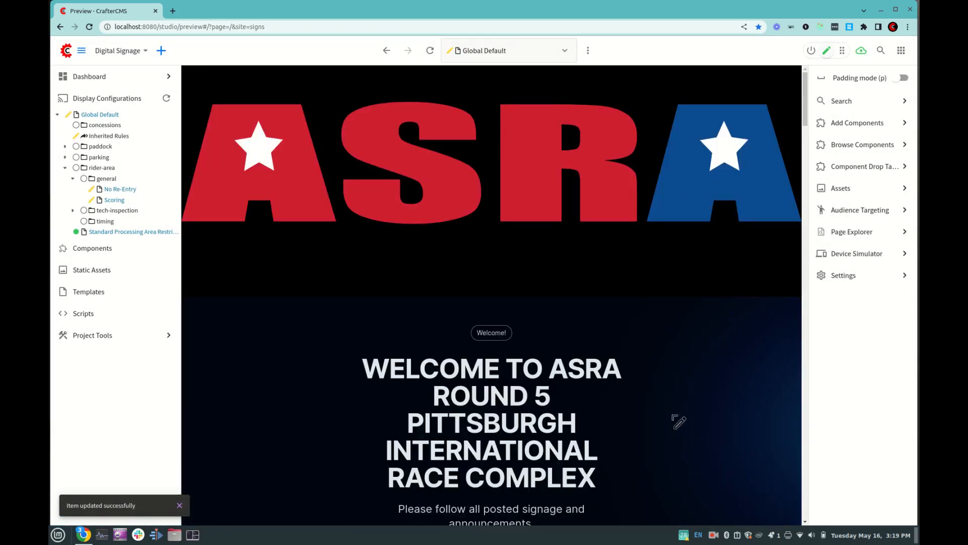
- Play both loop videos in the preview to confirm their new positions in the slideshow
scroll(down, 3)
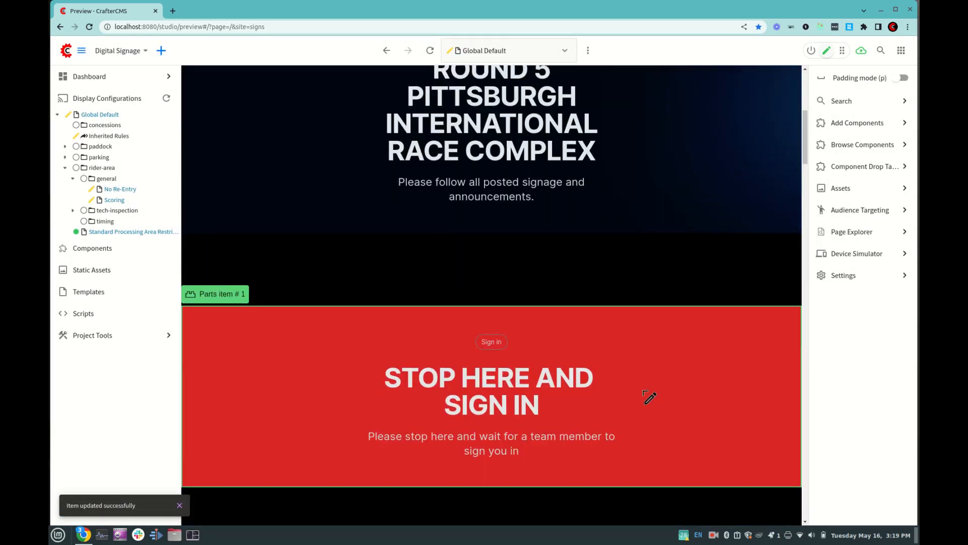
scroll(down, 3)
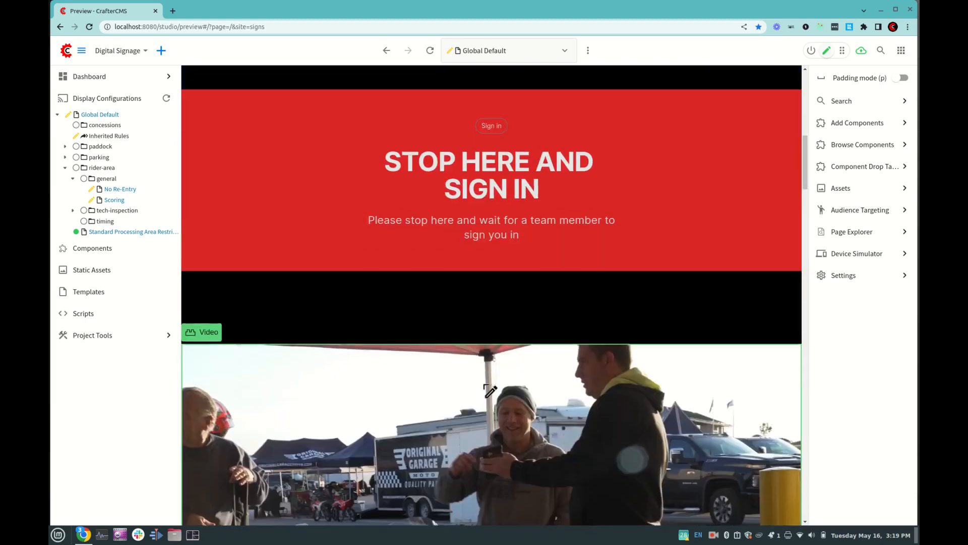
scroll(down, 3)
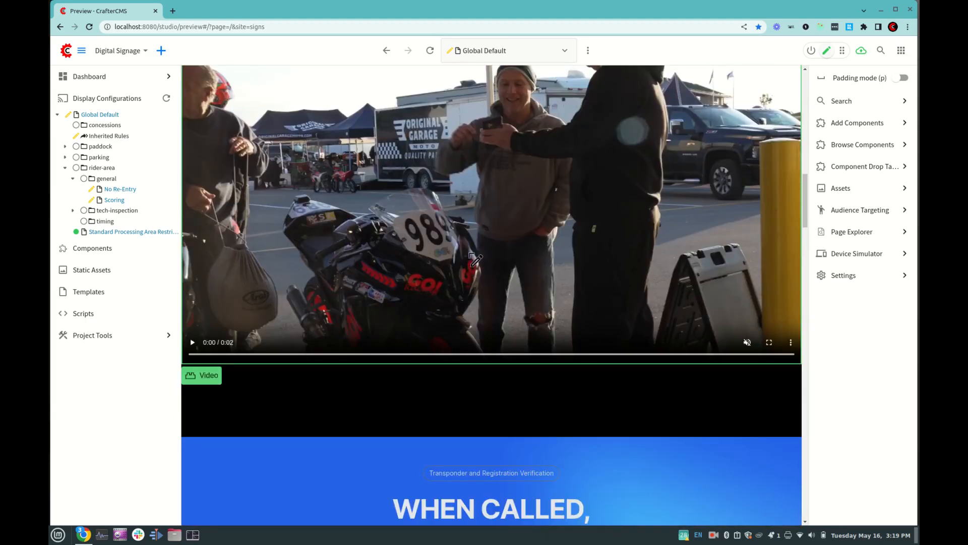
scroll(down, 3)
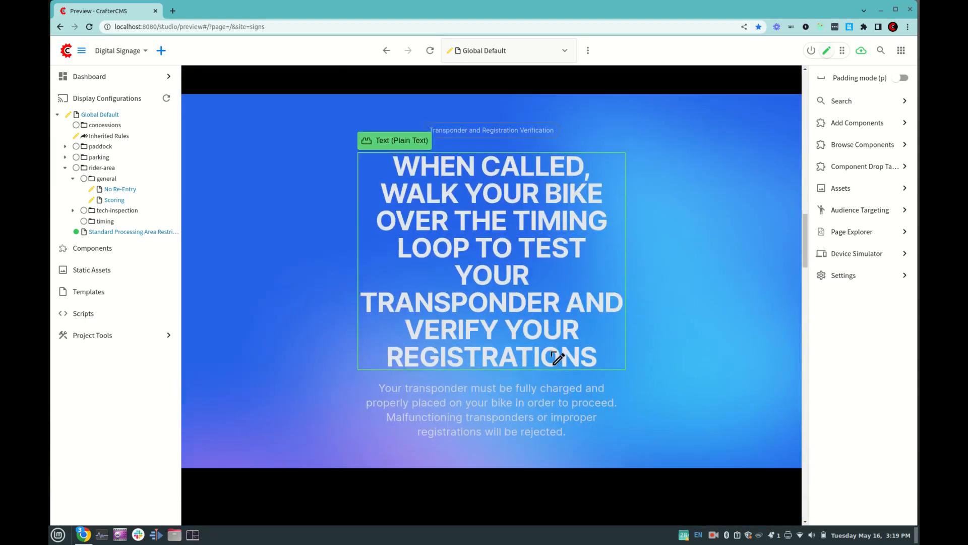
scroll(down, 3)
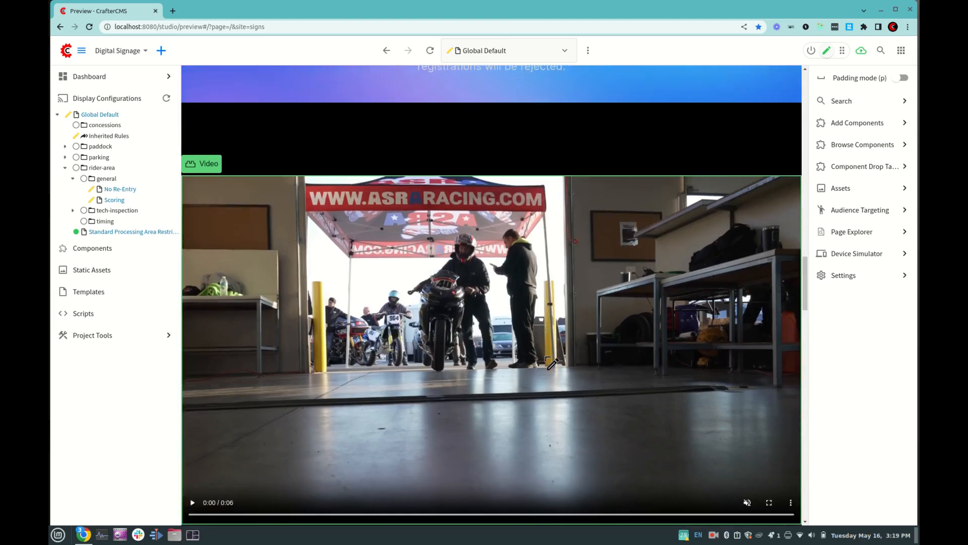
mouse_move(193, 502)
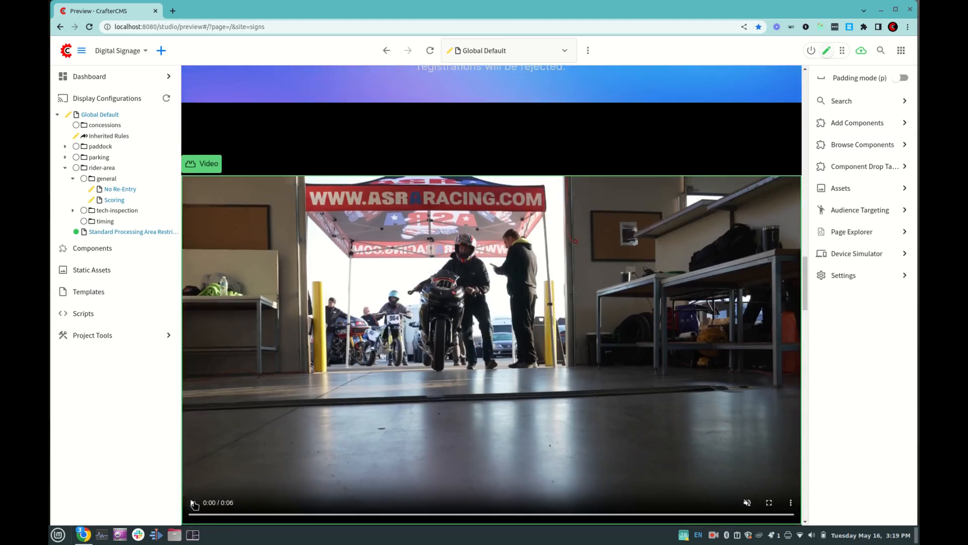
click(193, 502)
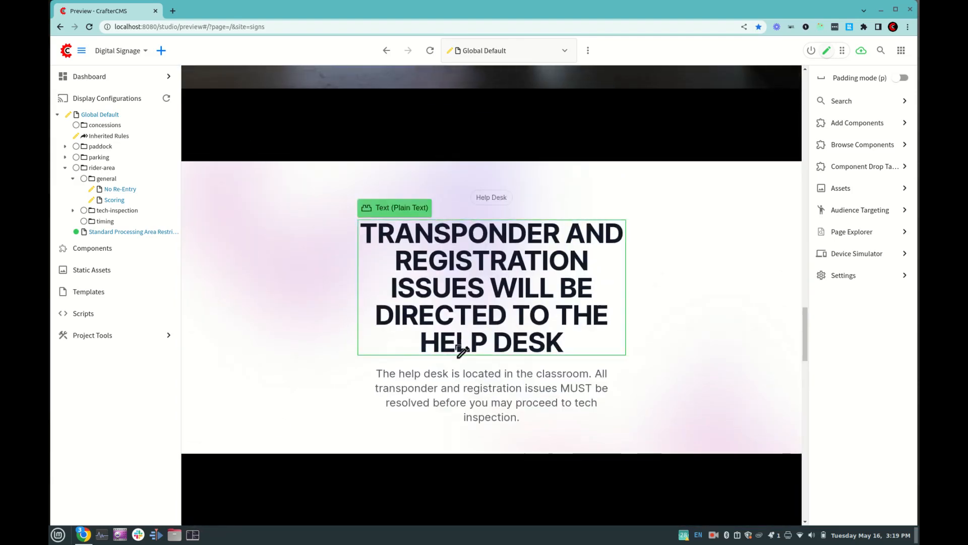
scroll(down, 3)
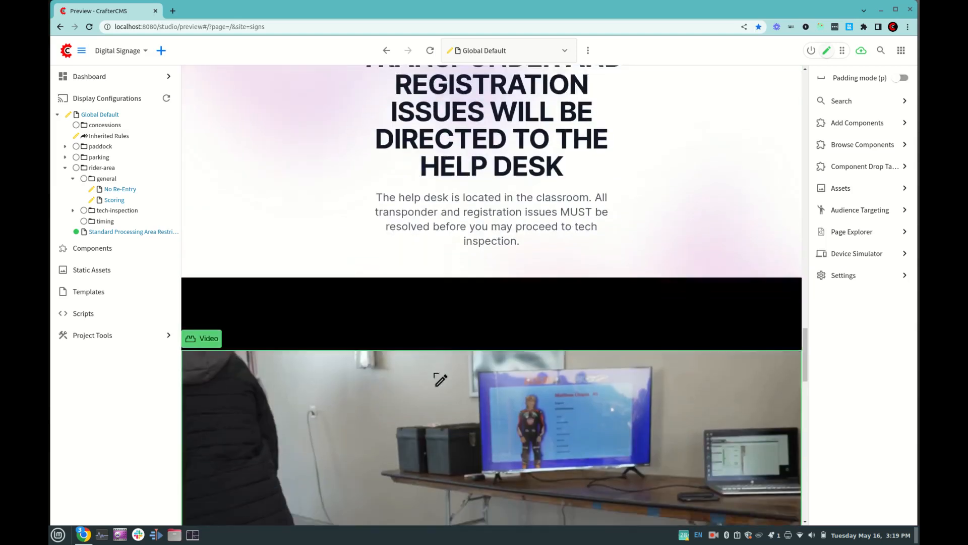
scroll(down, 3)
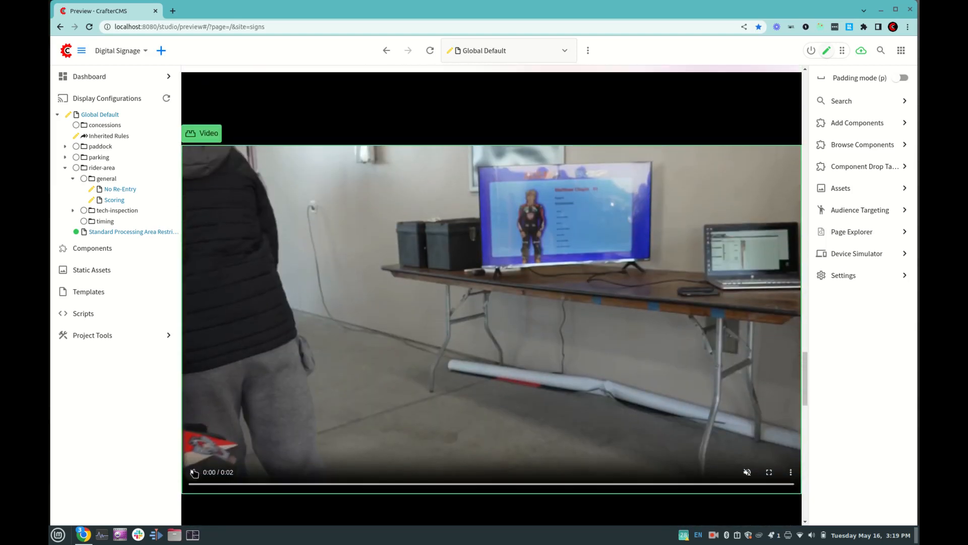
click(195, 472)
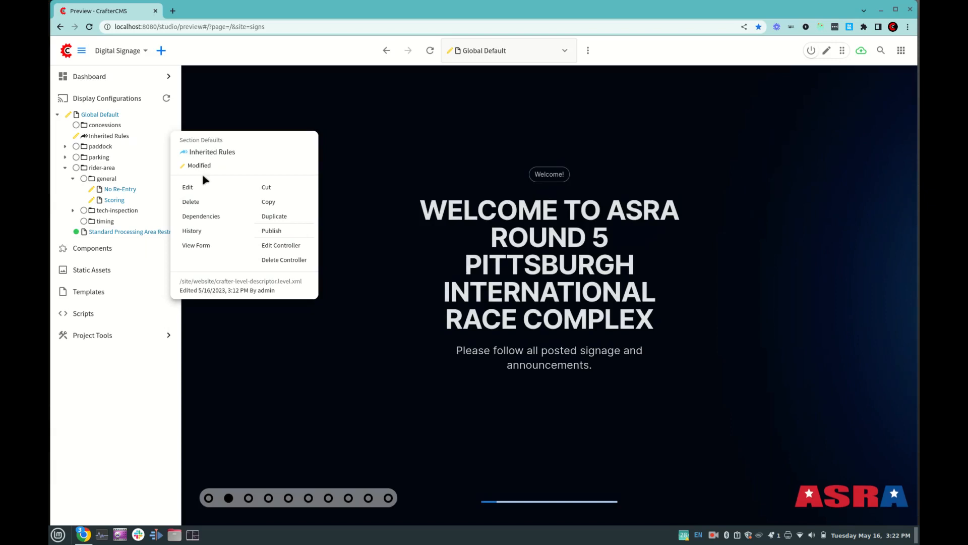
- Set both Inherited Rules marquees to 'Mandatory riders meeting at 8:15 AM at tech inspection.'
click(187, 187)
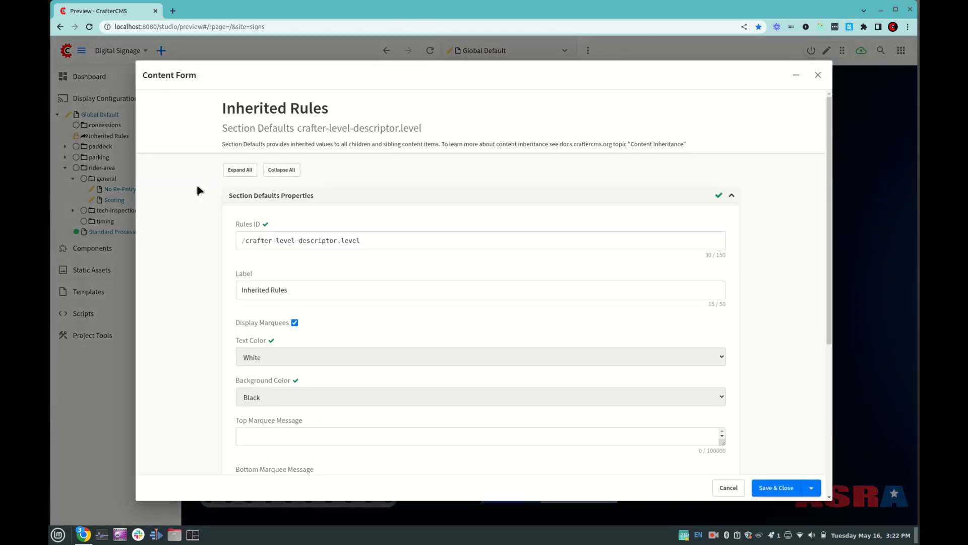
scroll(down, 3)
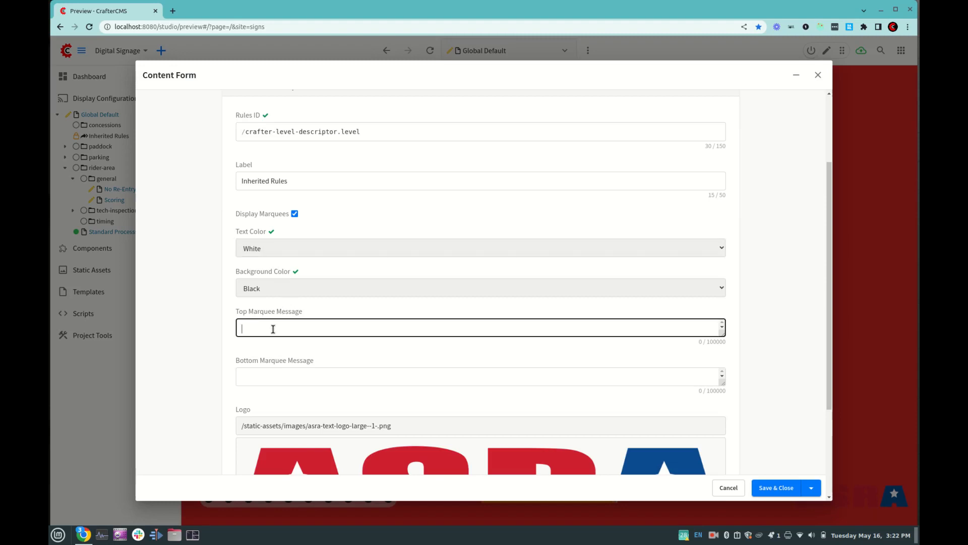
text(Mand)
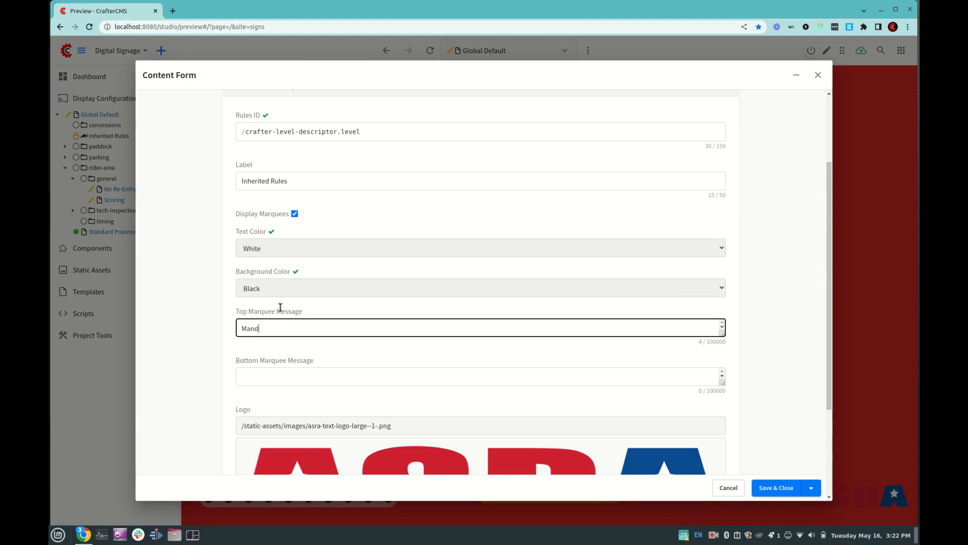
text(atory)
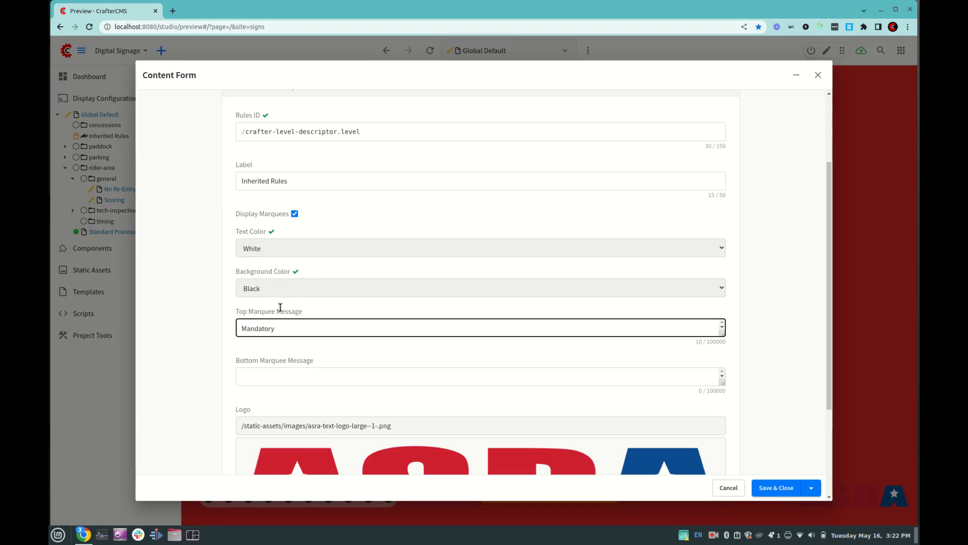
text(riders meeting at 8:15 AM)
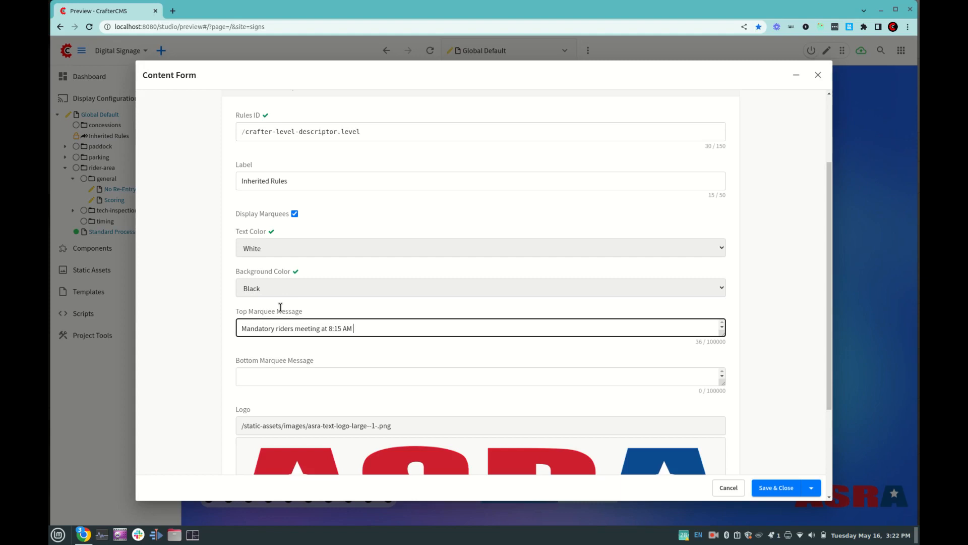
text(at tech inspection.)
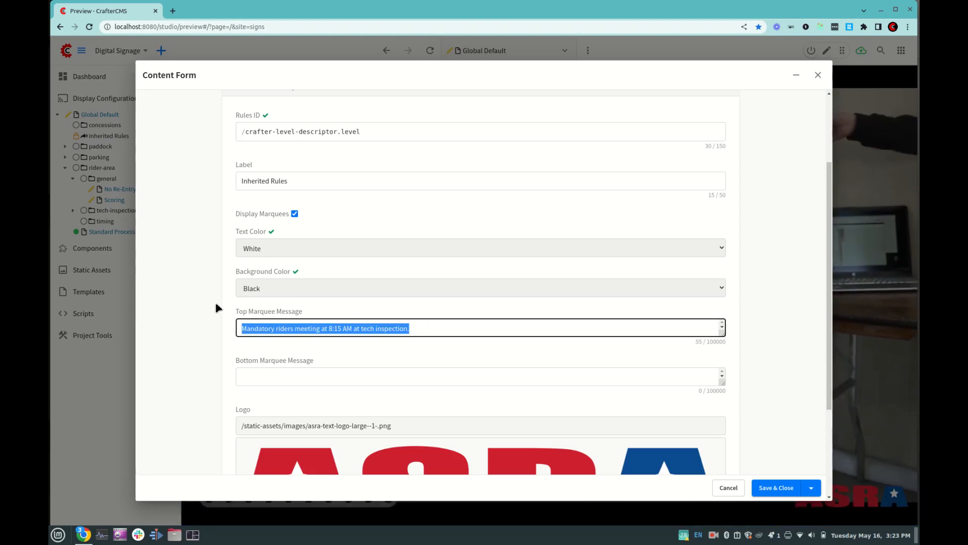
text(Mandatory riders meeting at 8:15 AM at tech inspection.)
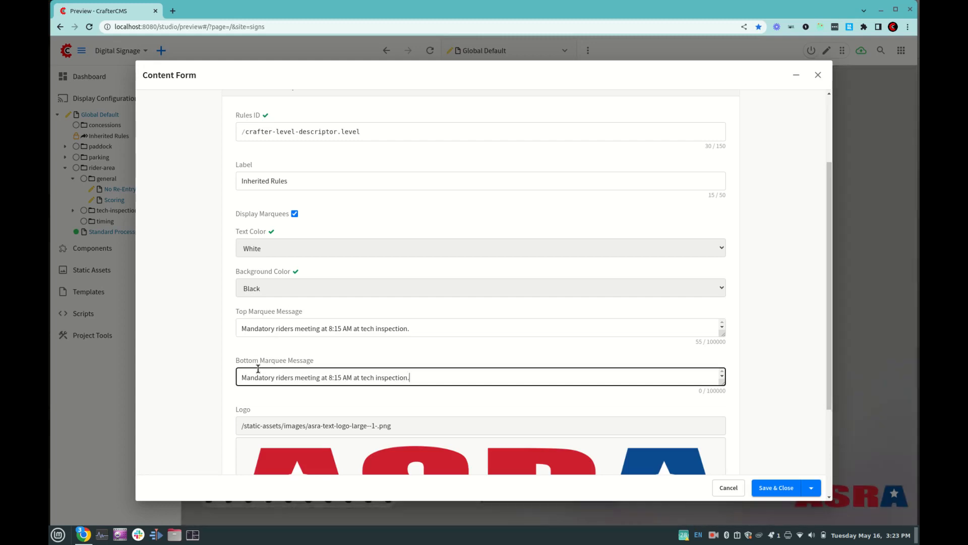
- Turn off Show Logo and save the Inherited Rules
scroll(down, 3)
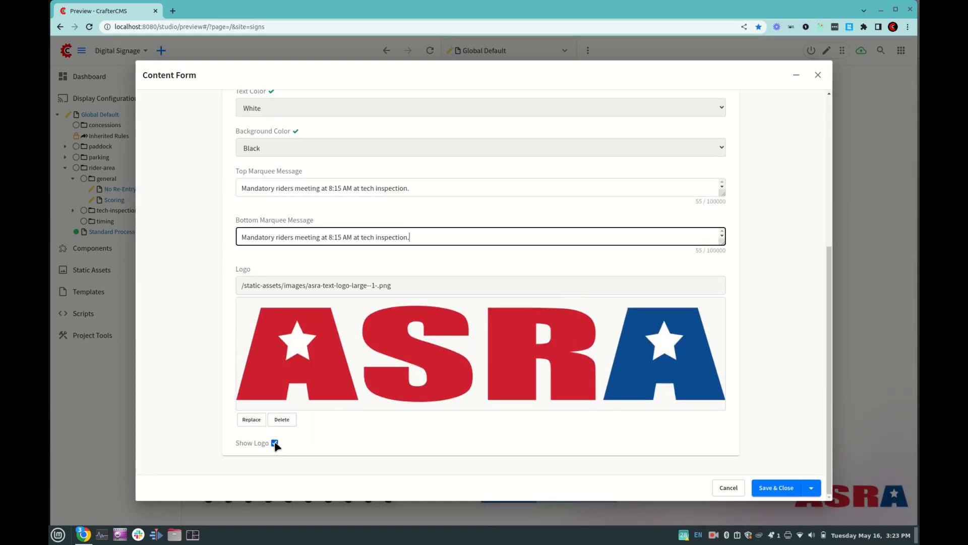
click(274, 443)
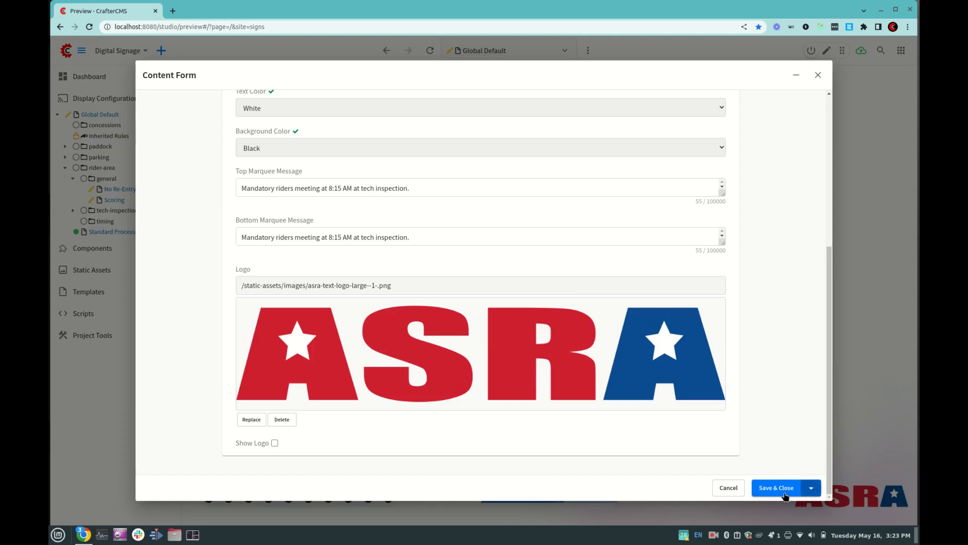
click(776, 488)
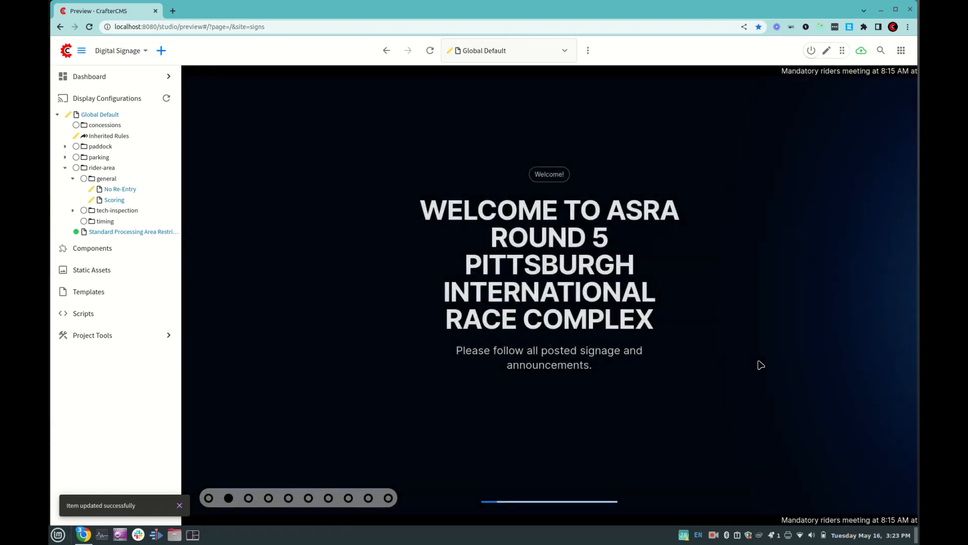
mouse_move(120, 188)
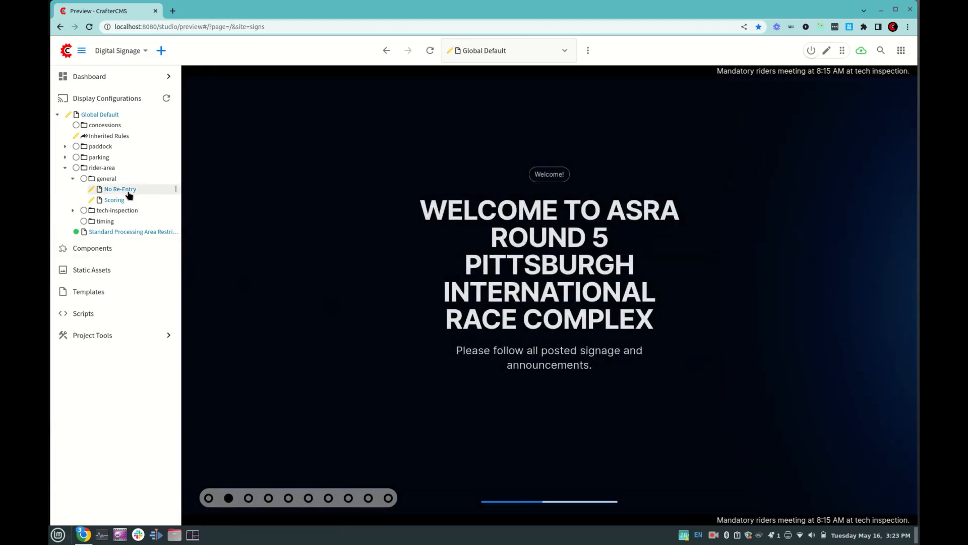
mouse_move(120, 189)
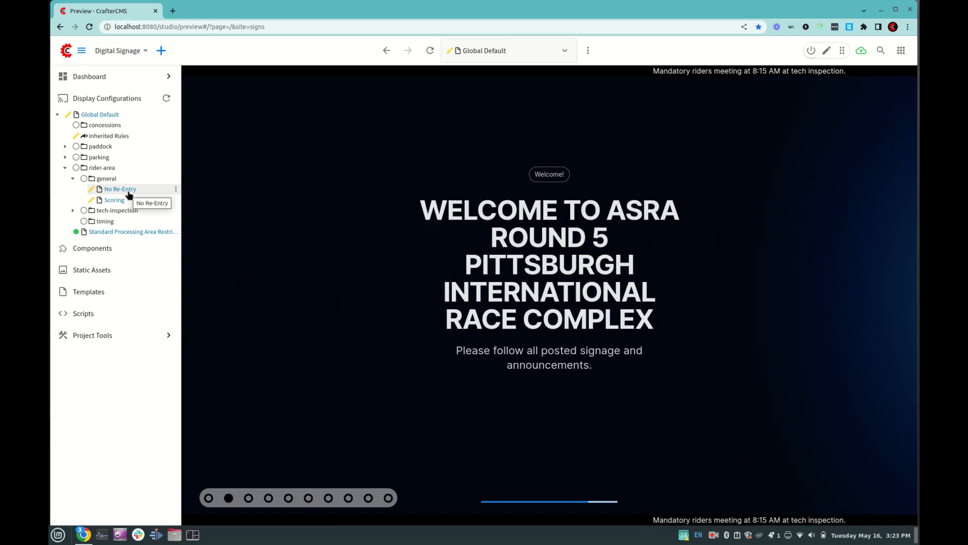
- Select the No Re-Entry sign under rider-area > general and show its item actions
click(120, 189)
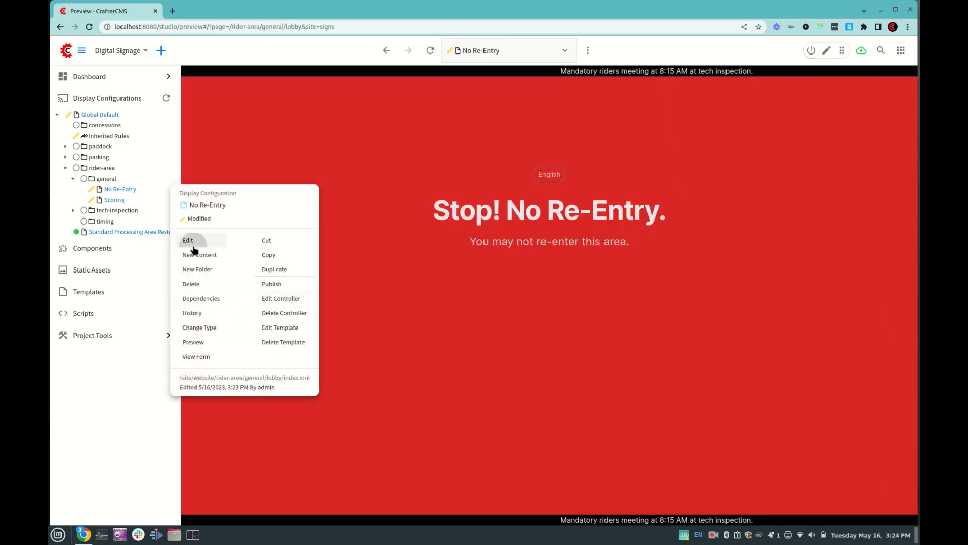
- Set No Re-Entry's Top and Bottom Marquee Message to 'Secure Area' and save the override
click(187, 240)
text(Secure Area)
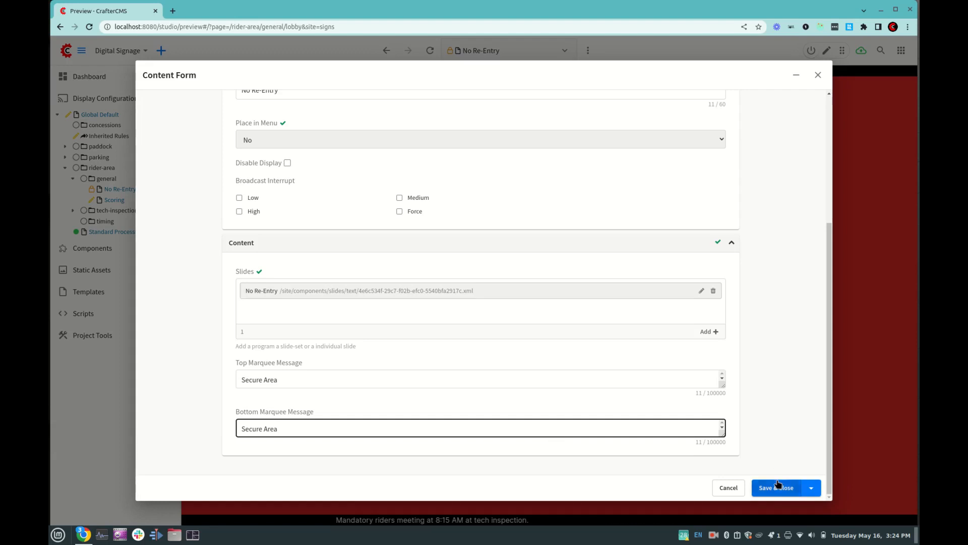
click(776, 487)
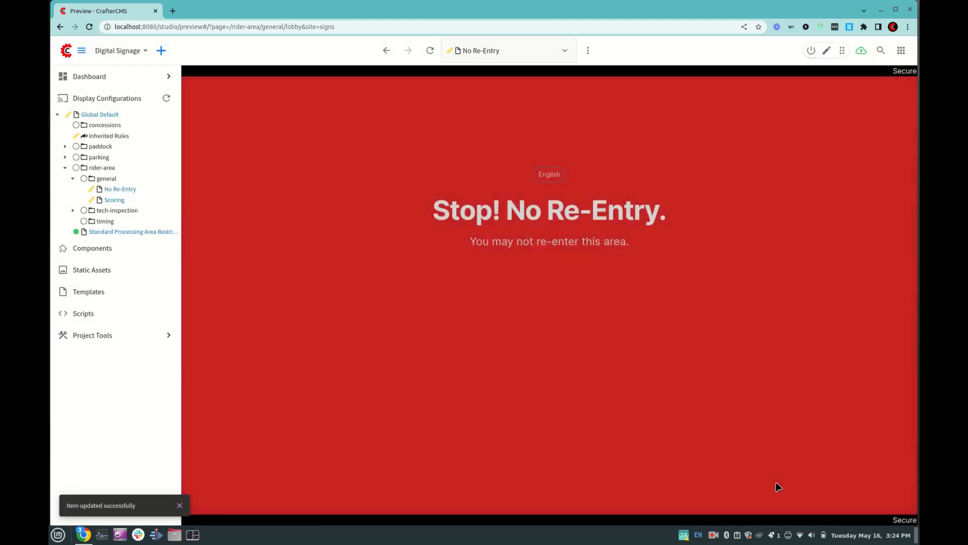
mouse_move(834, 535)
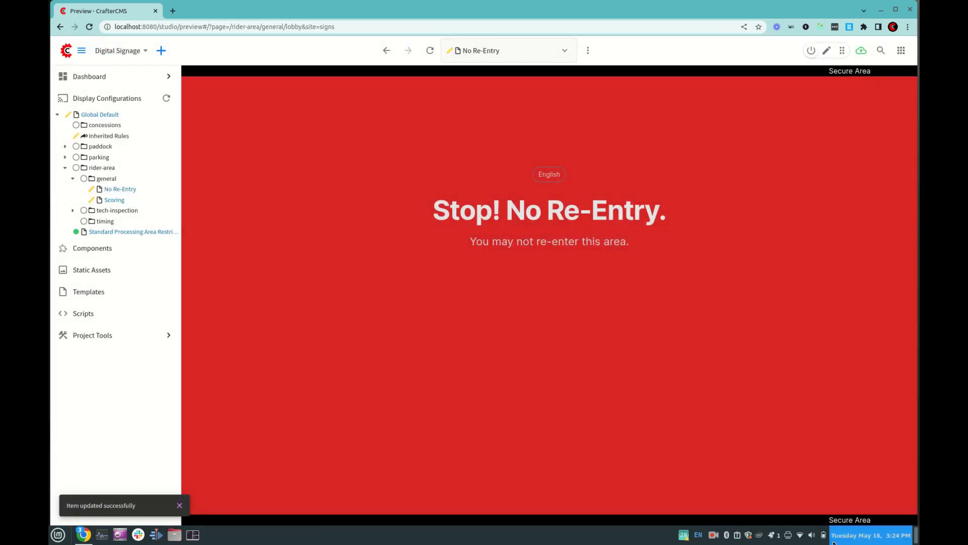
mouse_move(54, 90)
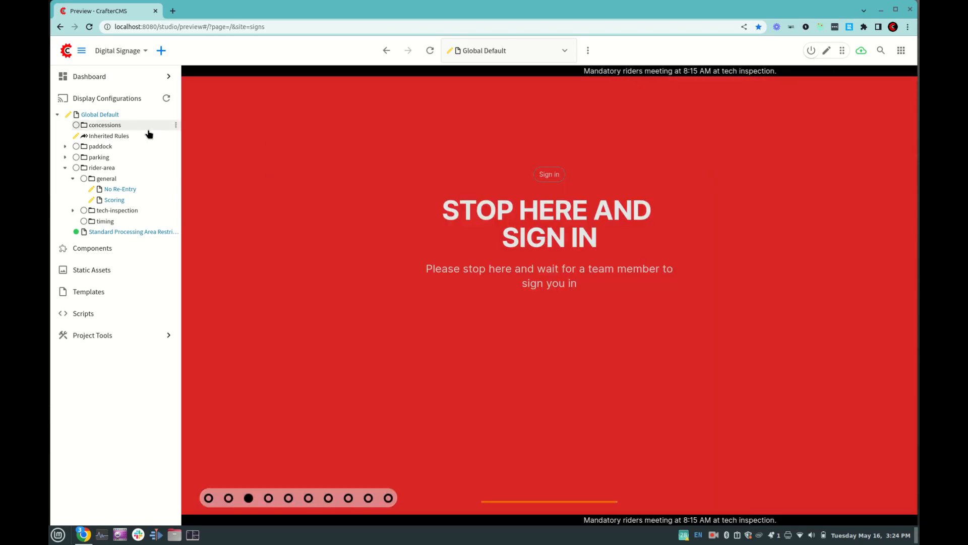
mouse_move(159, 138)
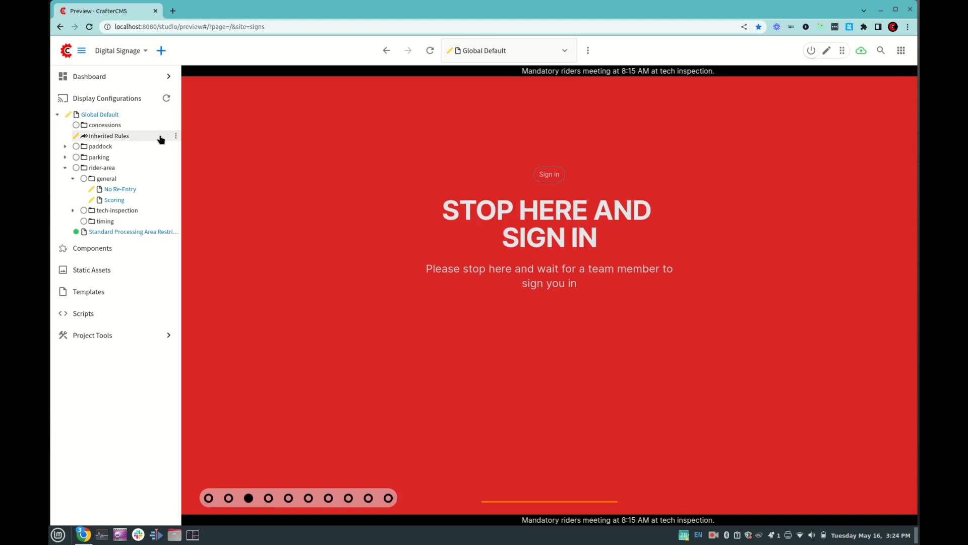
- Enable Show Logo on the Inherited Rules and save, adding the ASRA logo watermark
click(175, 135)
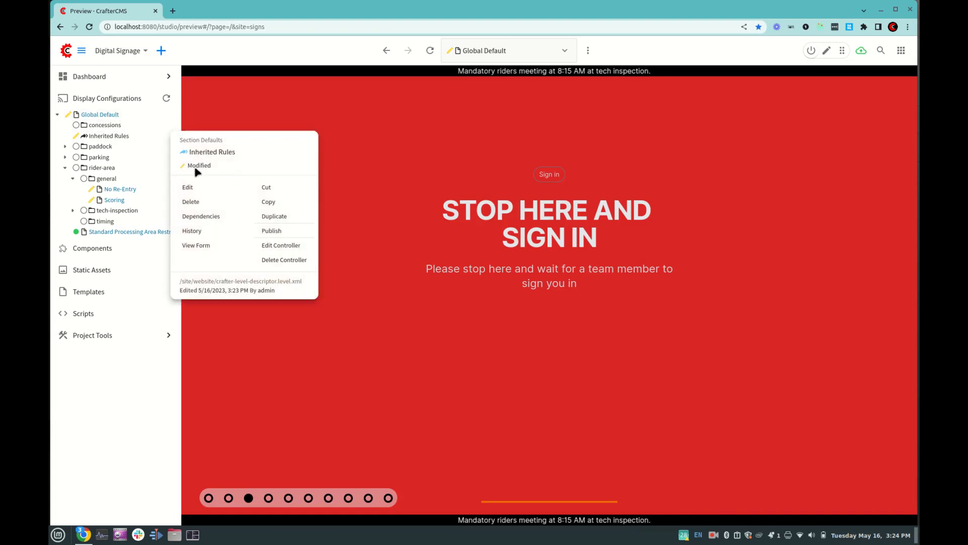
click(187, 187)
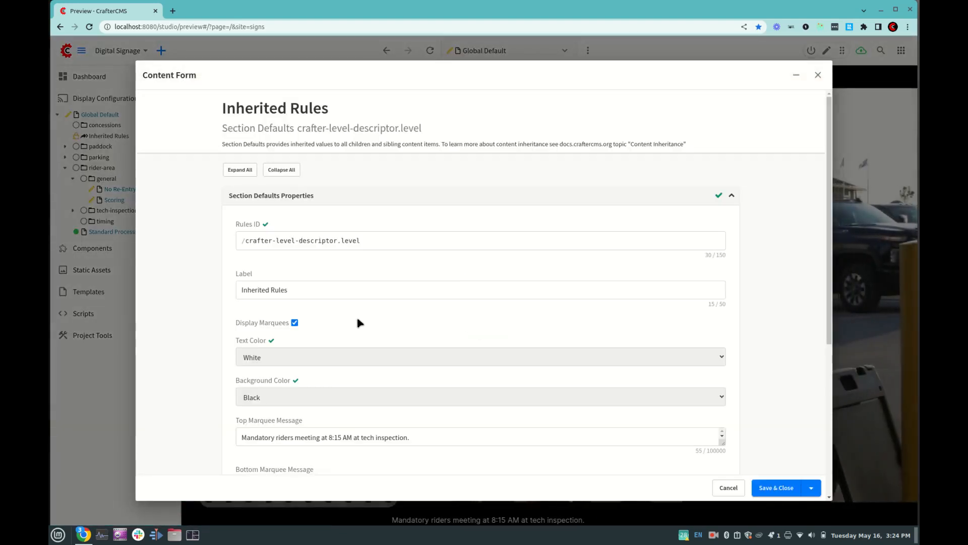
scroll(down, 3)
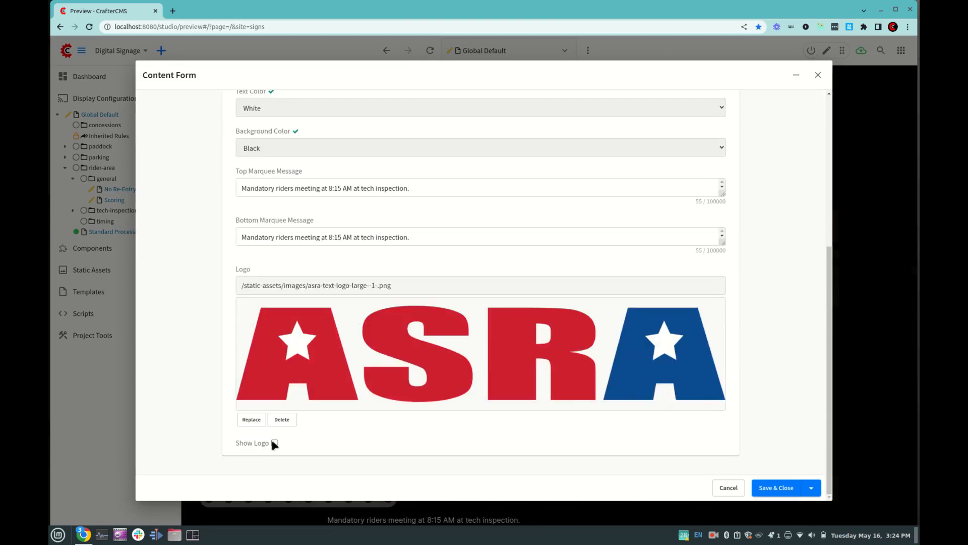
click(274, 443)
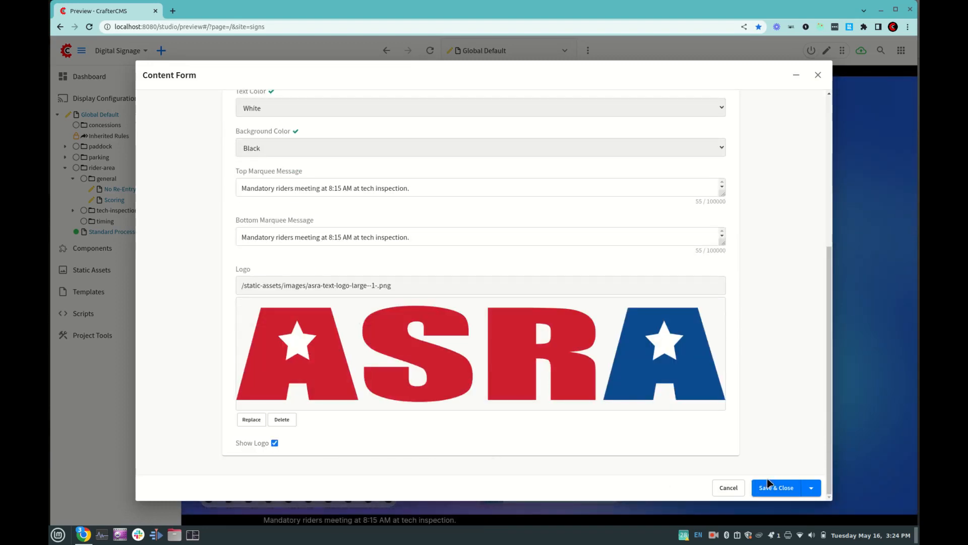
click(775, 487)
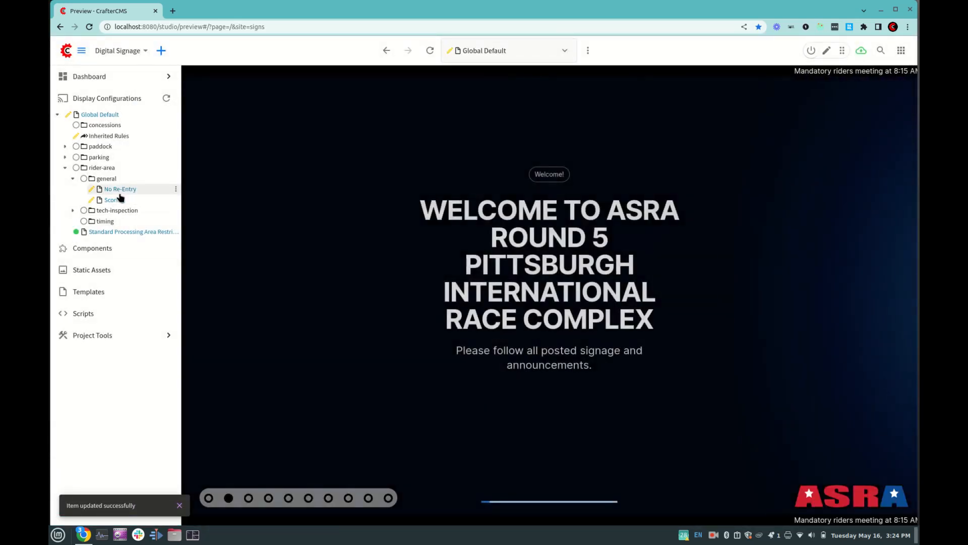
click(120, 189)
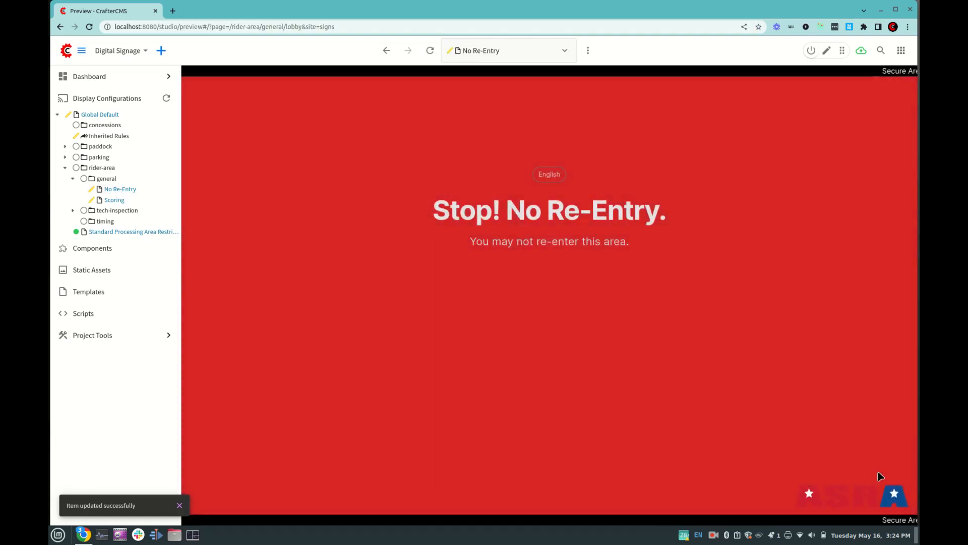
mouse_move(99, 114)
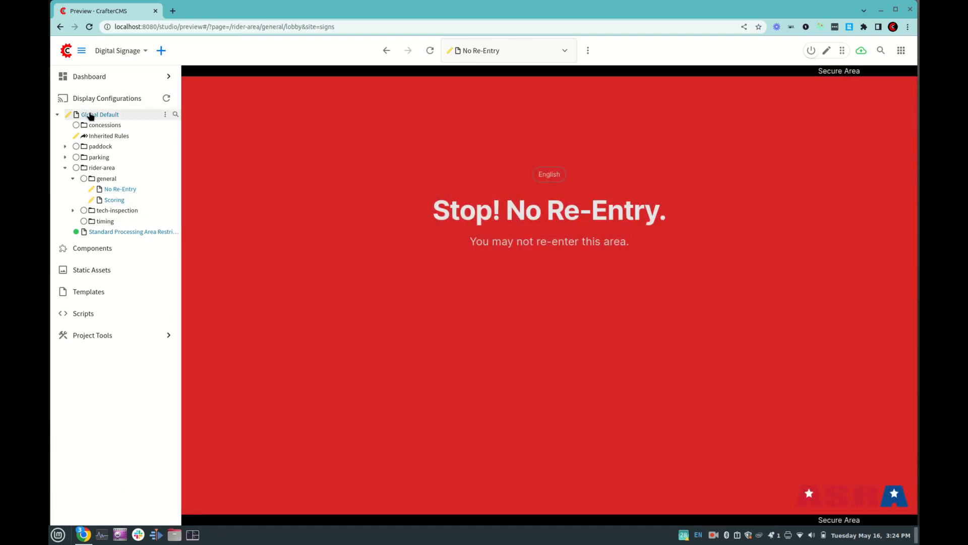
click(99, 115)
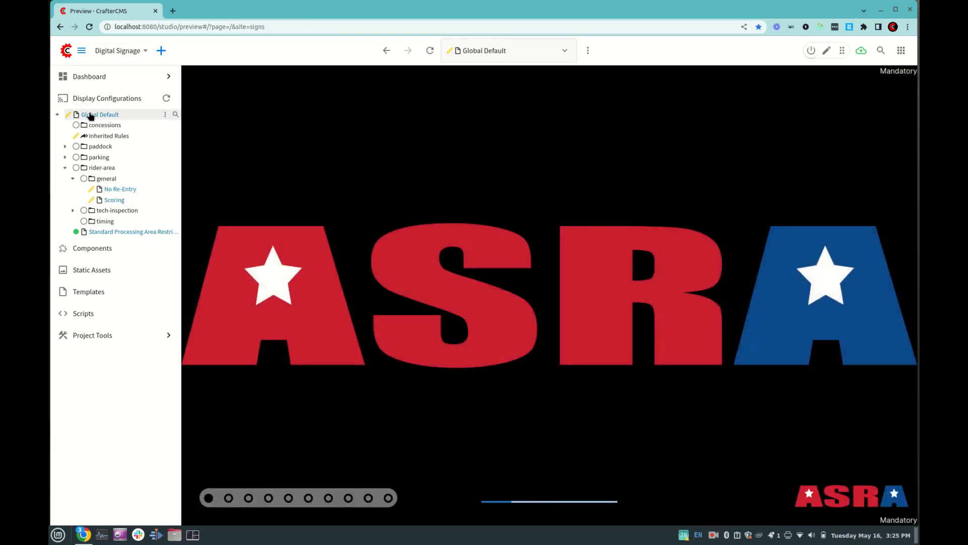